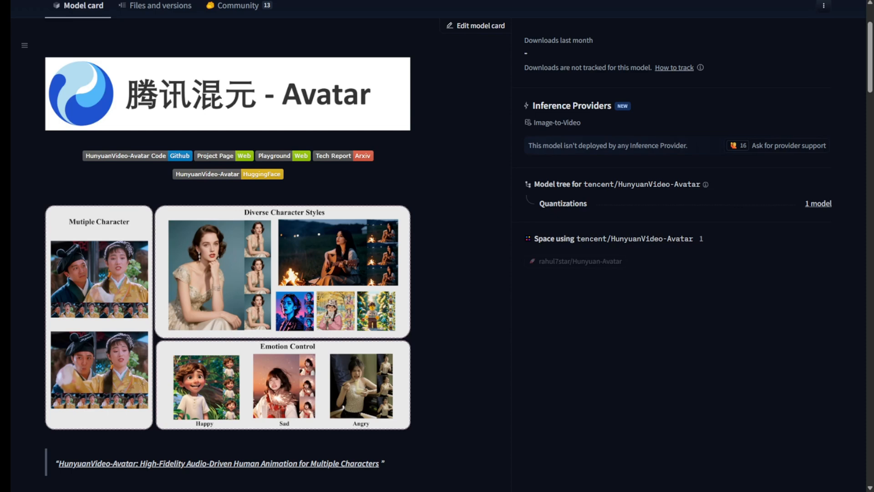
# - Read the HunyuanVideo-Avatar model card down to its single-GPU and low-VRAM inference commands
pyautogui.scroll(-3)
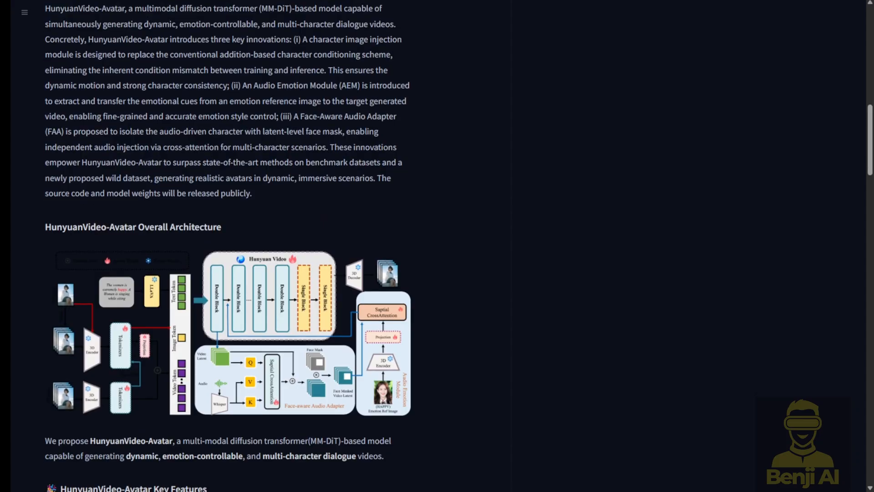
pyautogui.scroll(-3)
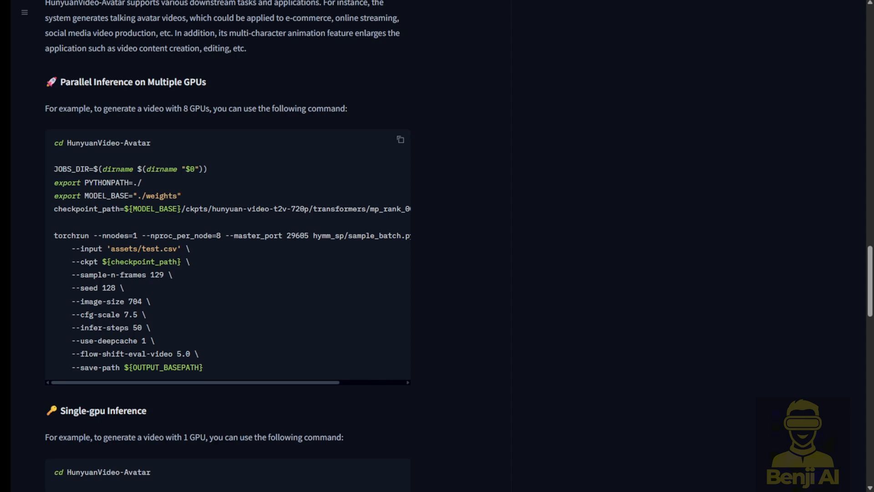
pyautogui.scroll(-3)
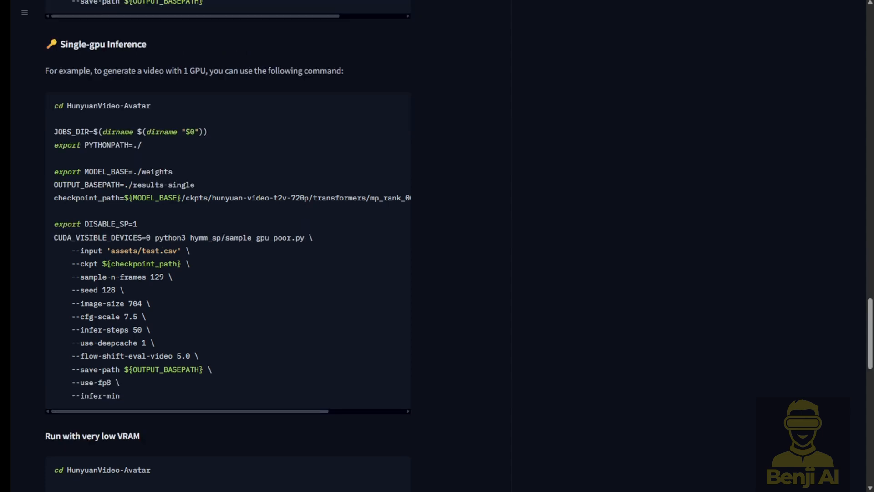
pyautogui.moveTo(400, 102)
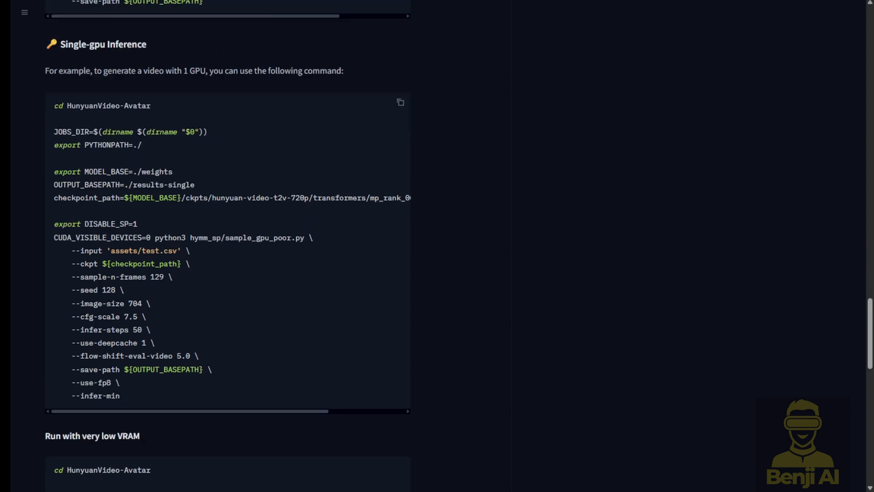
pyautogui.scroll(-3)
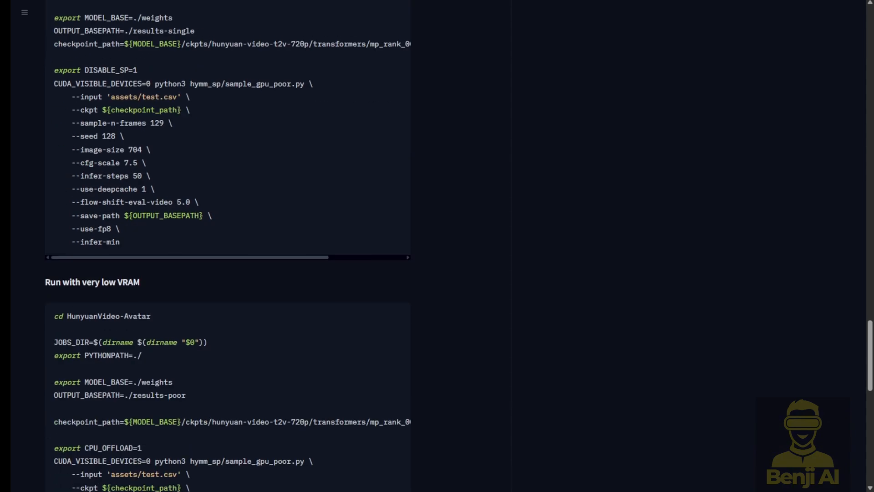
pyautogui.scroll(-3)
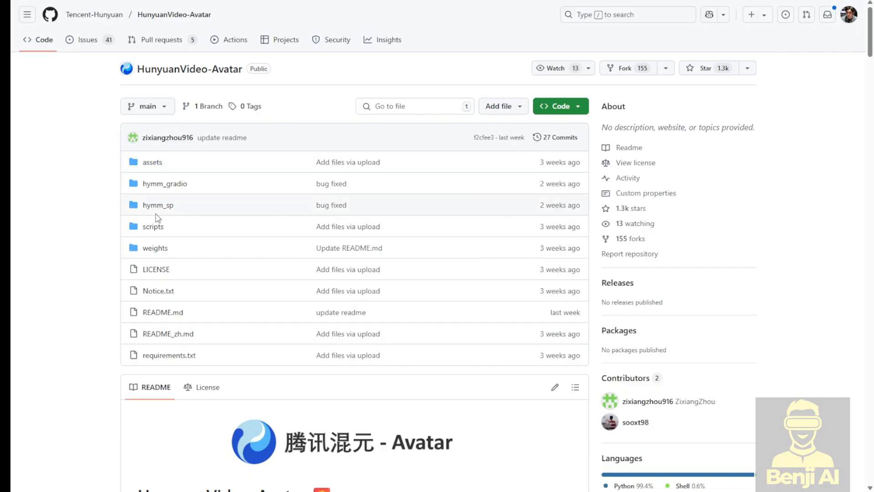
# - Scroll to the README Requirements and highlight the 24GB minimum GPU memory
pyautogui.scroll(-3)
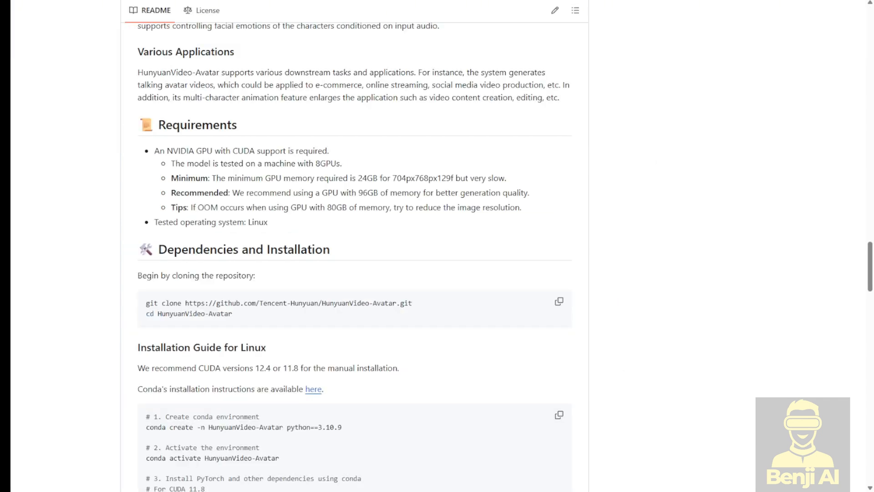
pyautogui.doubleClick(367, 178)
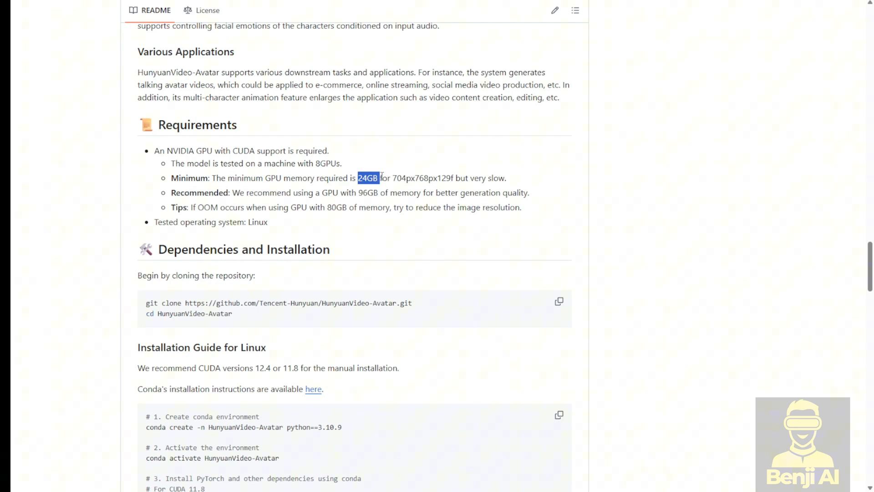
pyautogui.moveTo(249, 189)
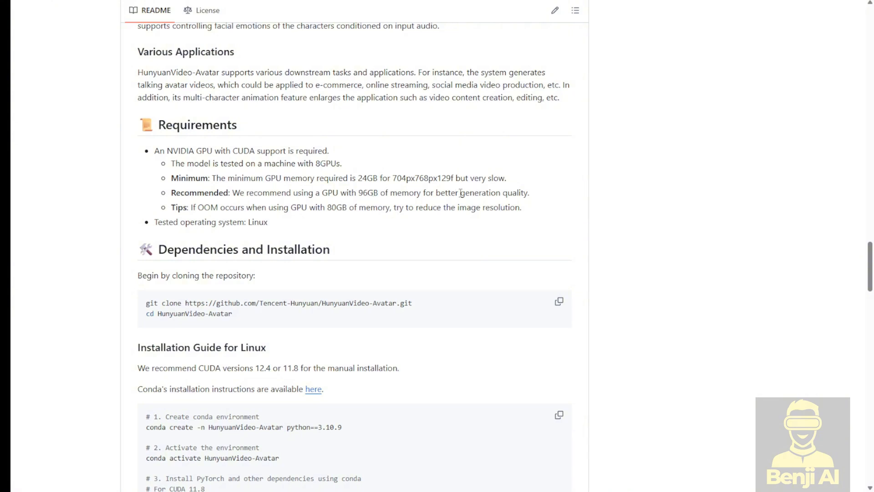
pyautogui.moveTo(547, 198)
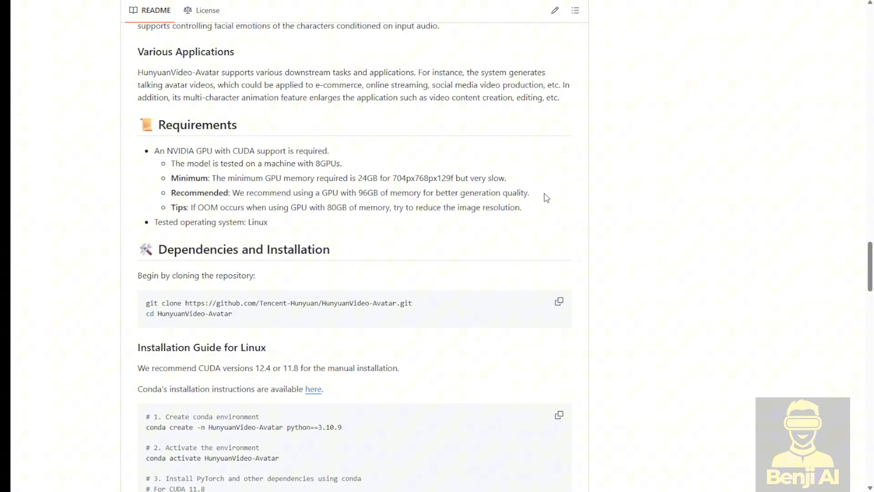
pyautogui.moveTo(541, 213)
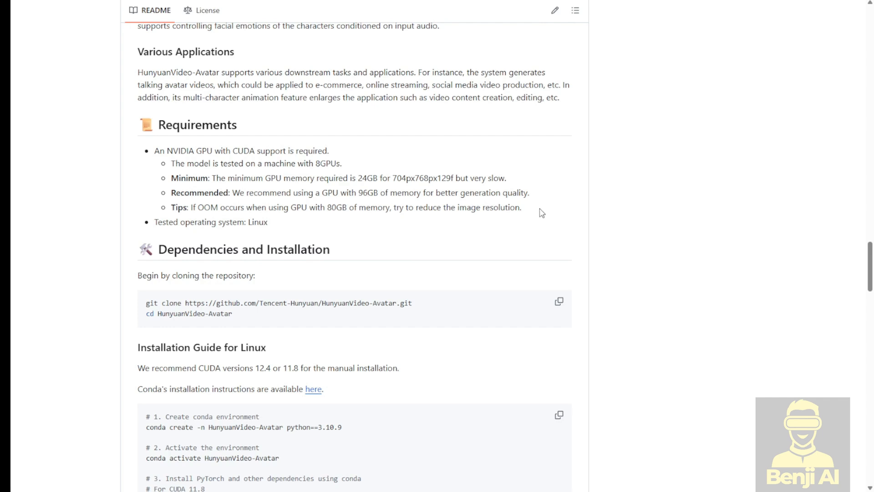
pyautogui.moveTo(528, 196)
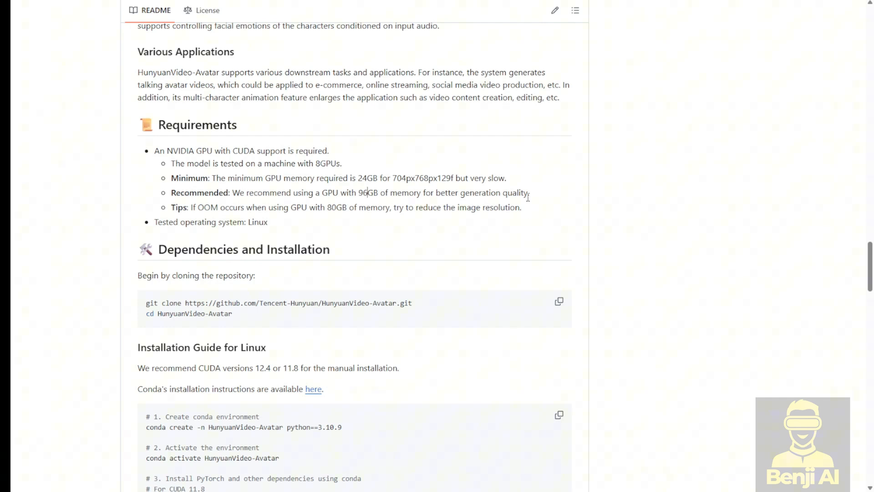
pyautogui.moveTo(544, 188)
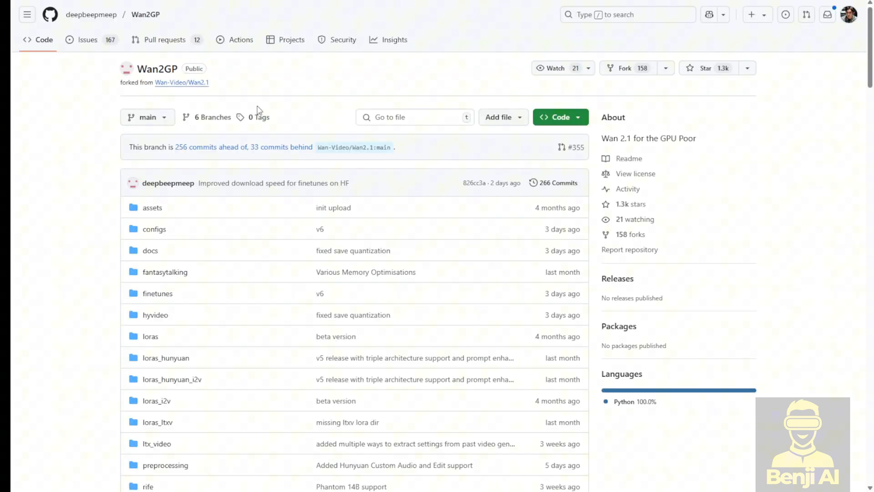
# - Scroll the Wan2GP repository page down into its README
pyautogui.scroll(-3)
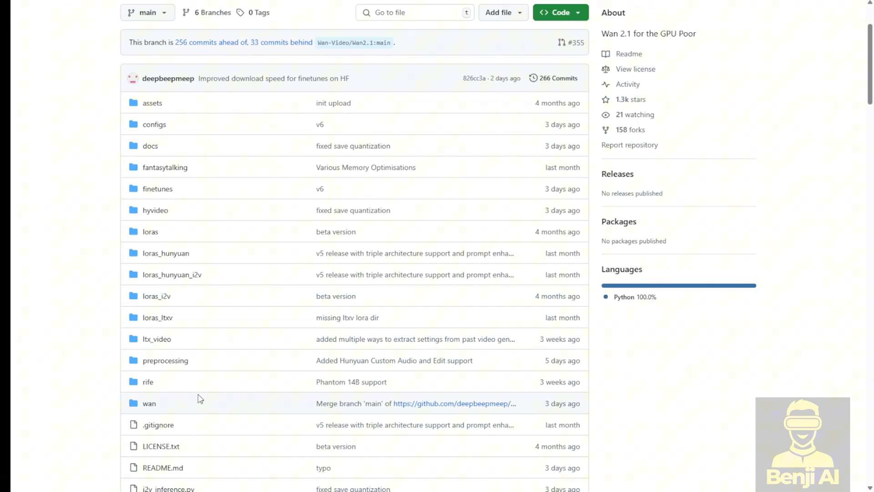
pyautogui.scroll(-3)
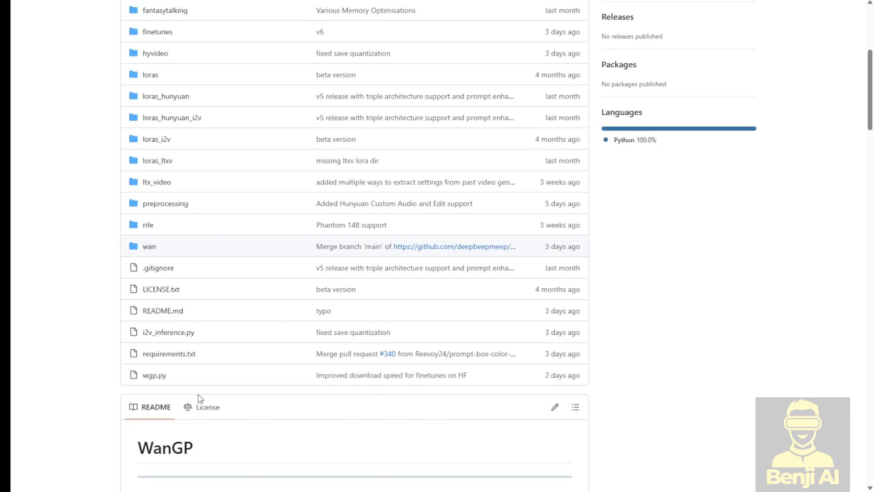
pyautogui.scroll(-3)
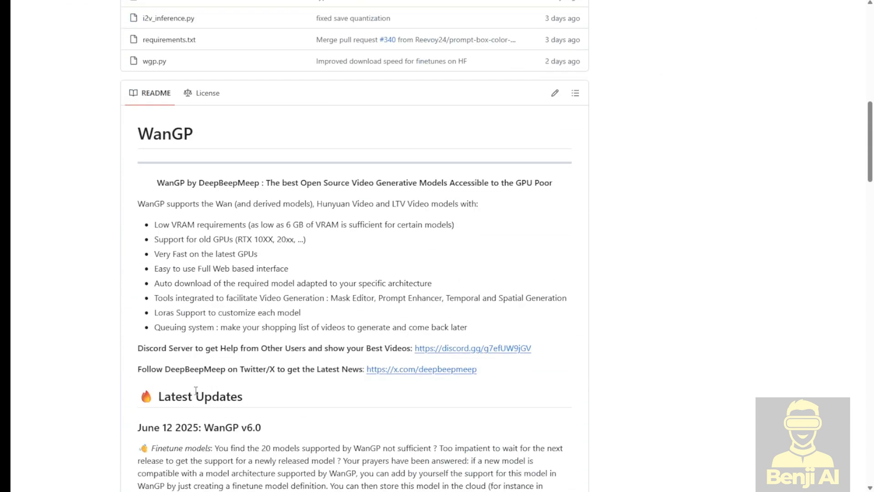
pyautogui.scroll(-3)
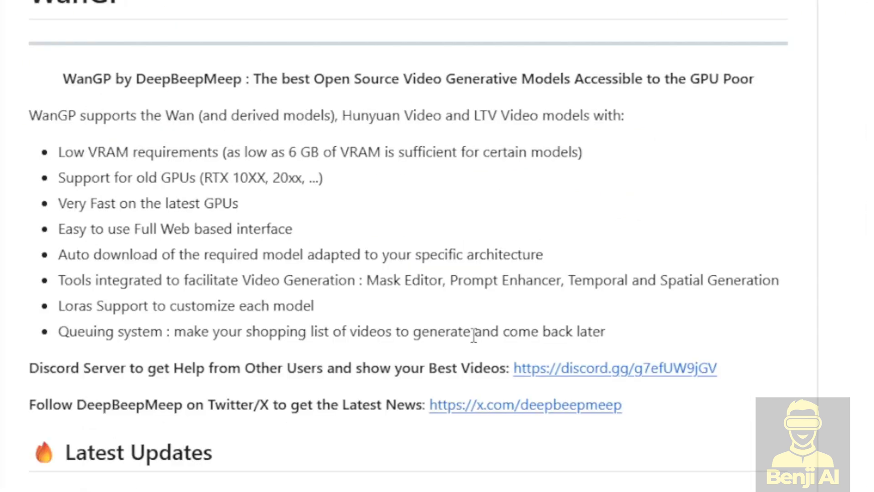
# - Highlight the supported model names, such as LTV Video, and reach the v5.4 update
pyautogui.click(339, 115)
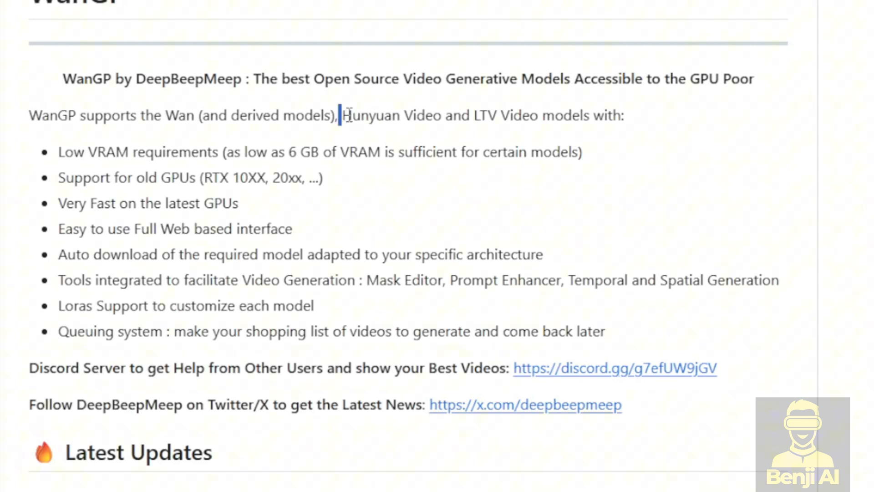
pyautogui.doubleClick(370, 115)
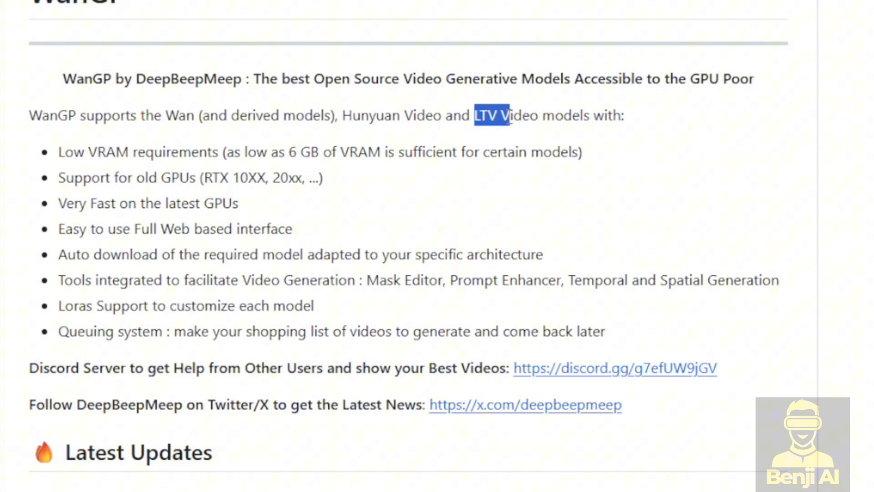
pyautogui.scroll(-3)
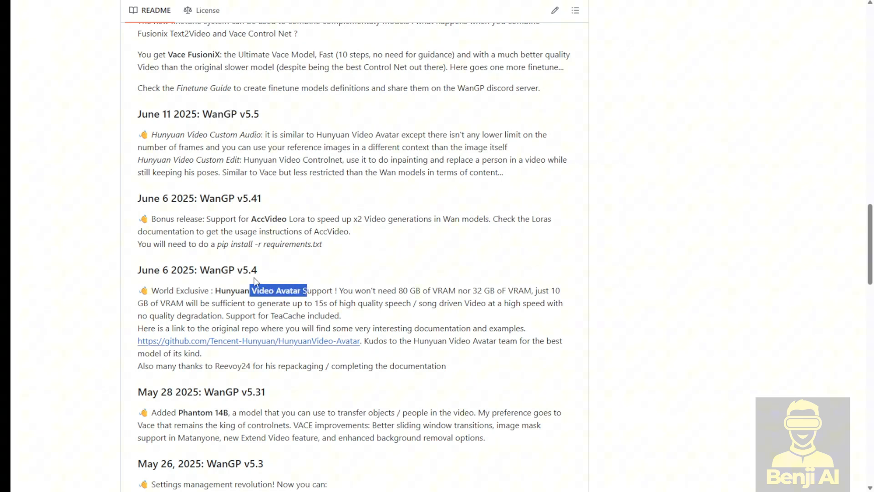
# - Clear the highlight and review the README introduction and its low-VRAM feature claims
pyautogui.click(273, 207)
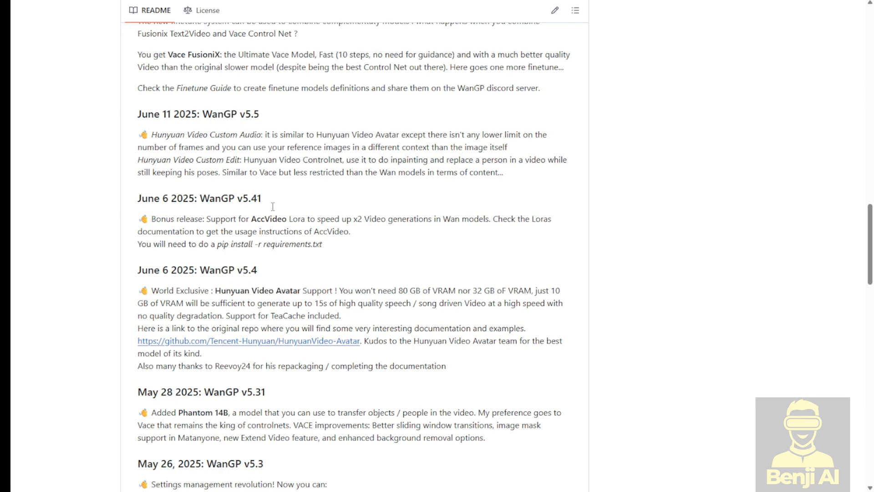
pyautogui.scroll(3)
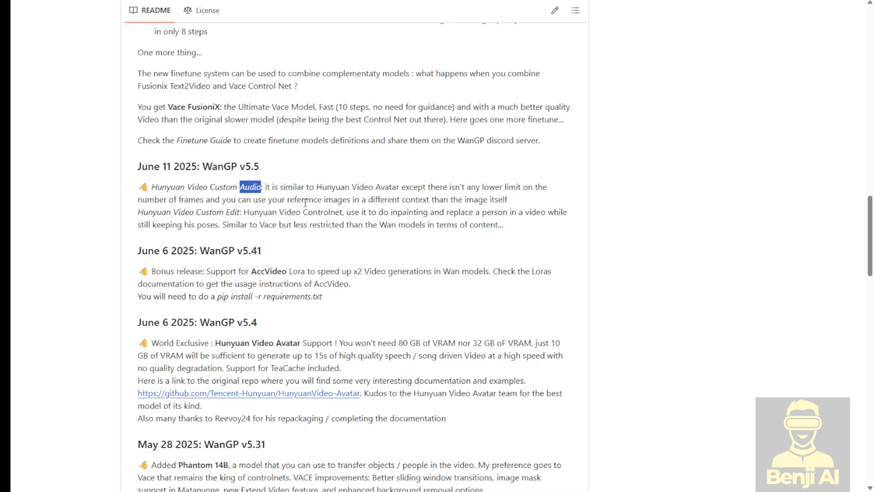
pyautogui.scroll(-3)
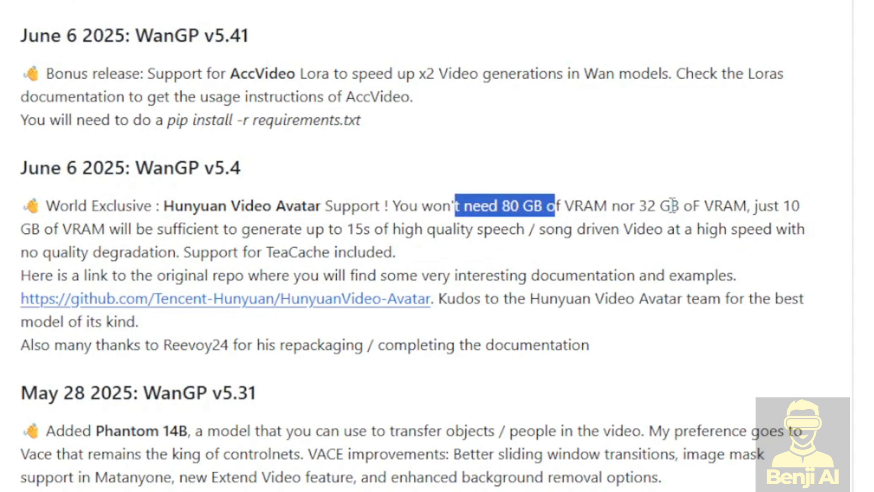
pyautogui.scroll(3)
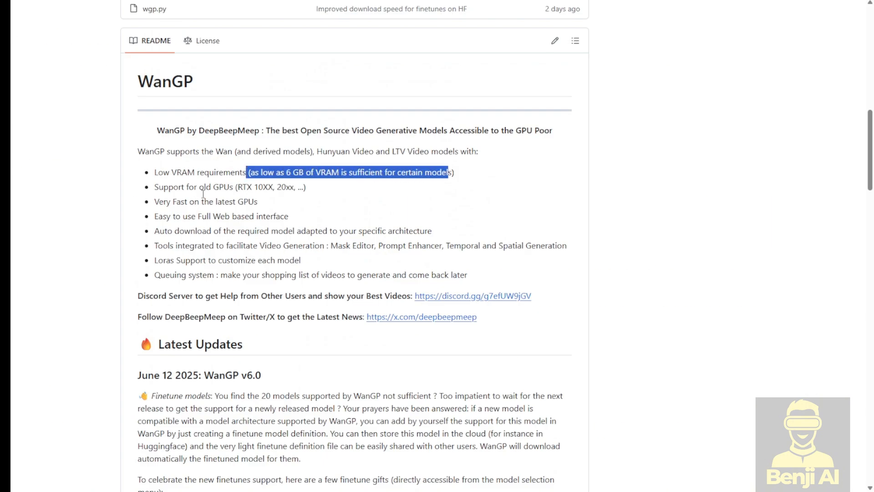
pyautogui.moveTo(107, 216)
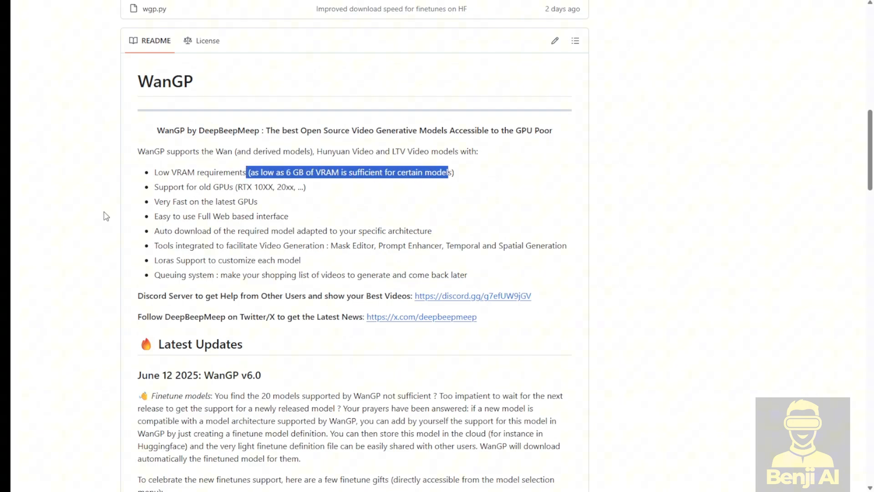
pyautogui.moveTo(138, 117)
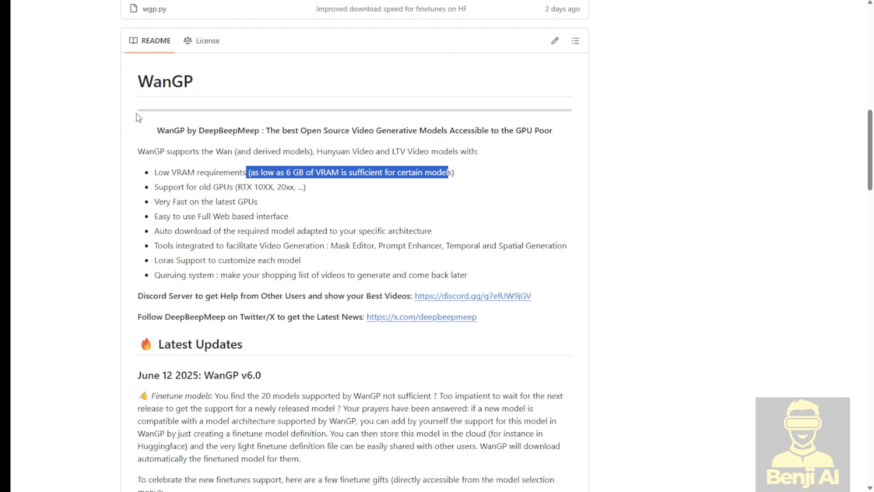
pyautogui.moveTo(142, 119)
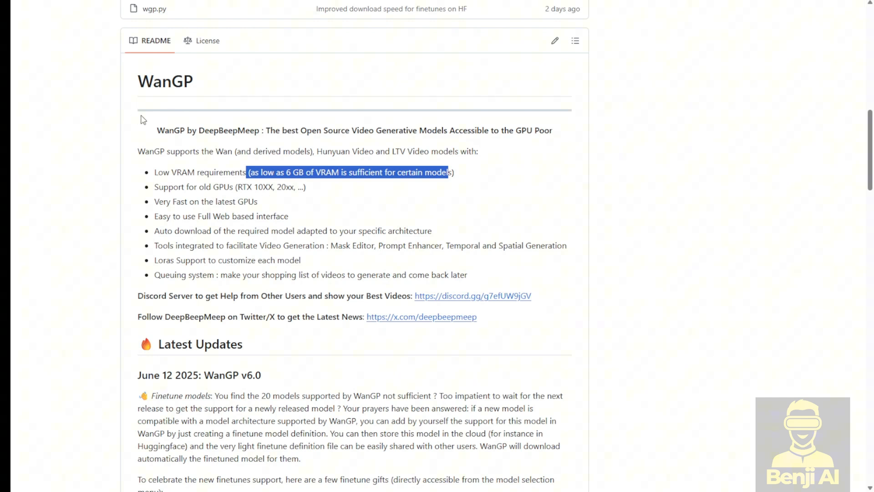
pyautogui.moveTo(161, 81)
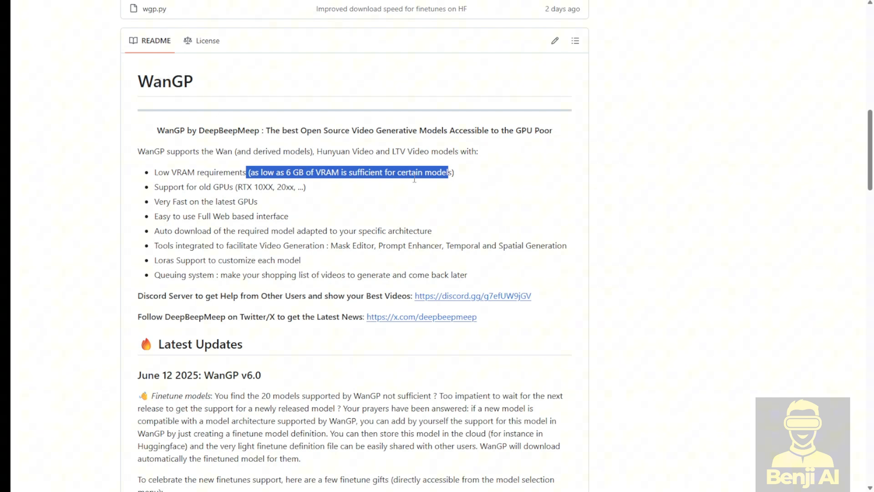
pyautogui.moveTo(539, 209)
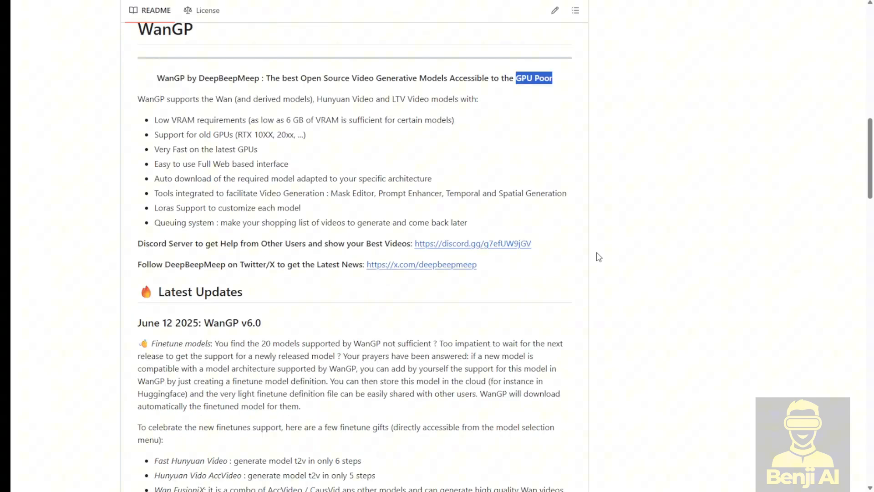
# - Scroll past Latest Updates and the Table of Contents to the Quick Start commands
pyautogui.scroll(-3)
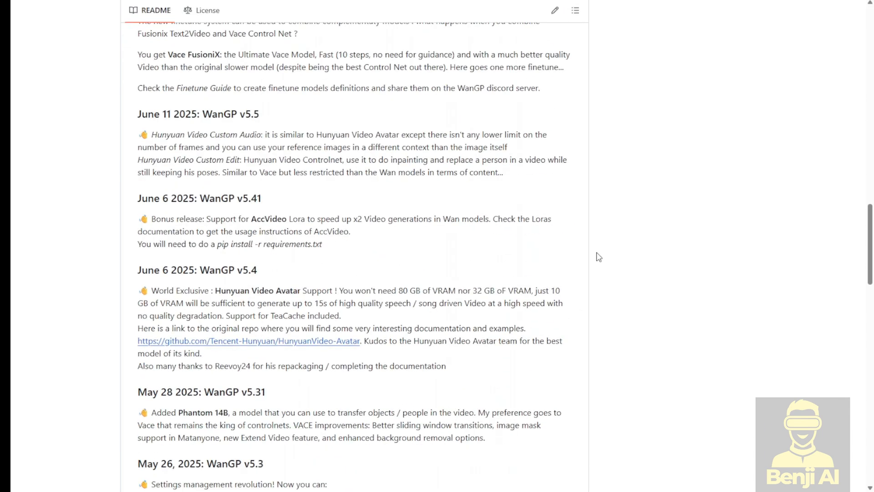
pyautogui.scroll(-3)
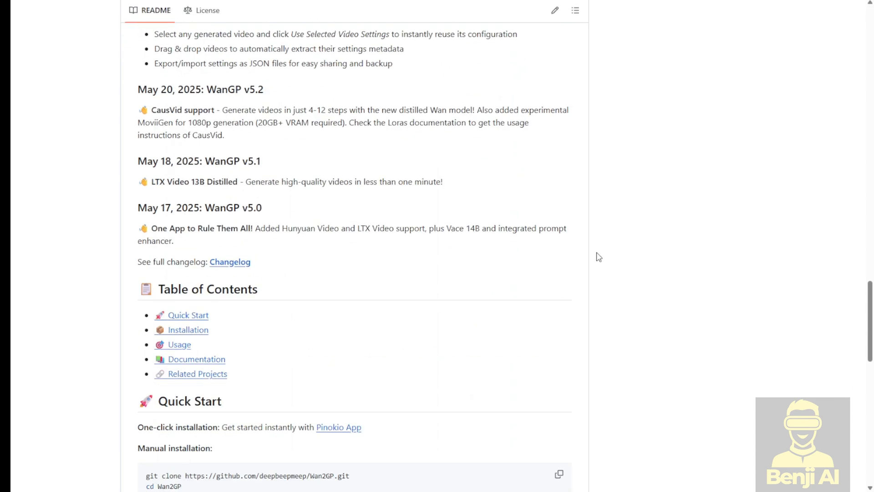
pyautogui.scroll(-3)
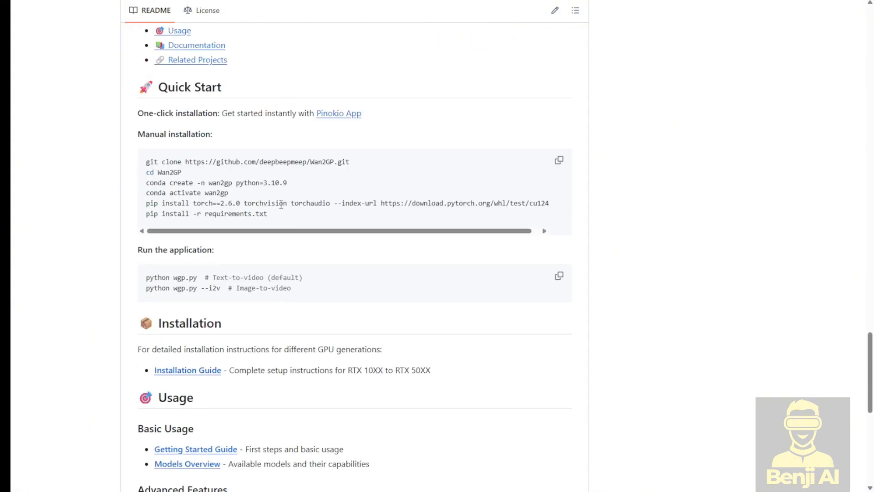
pyautogui.moveTo(628, 242)
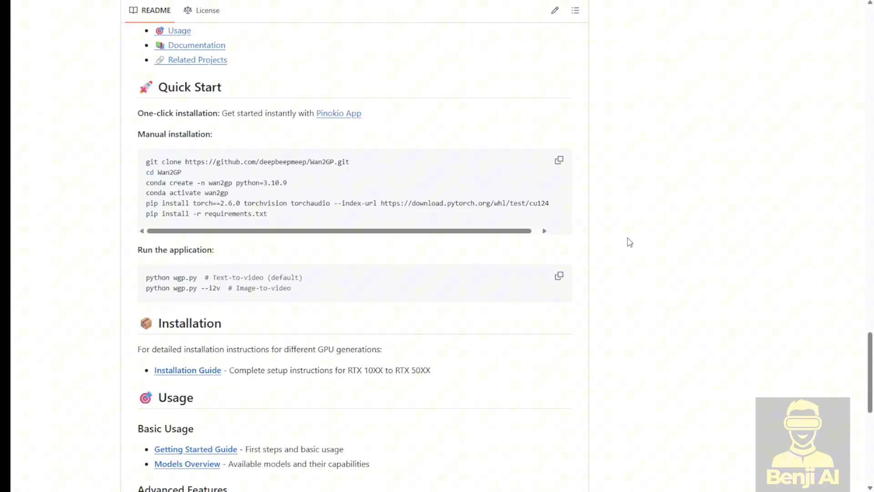
pyautogui.moveTo(629, 238)
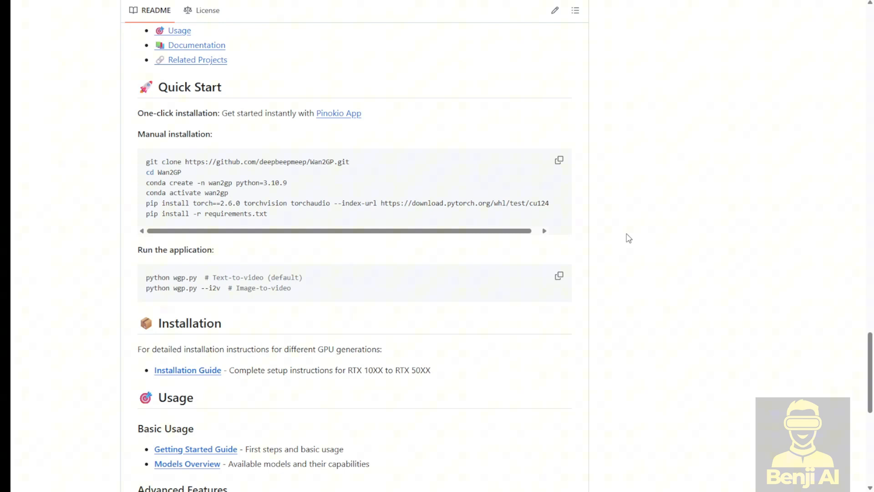
# - Open INSTALLATION.md and read the requirements and stable RTX 10XX–40XX steps
pyautogui.click(187, 370)
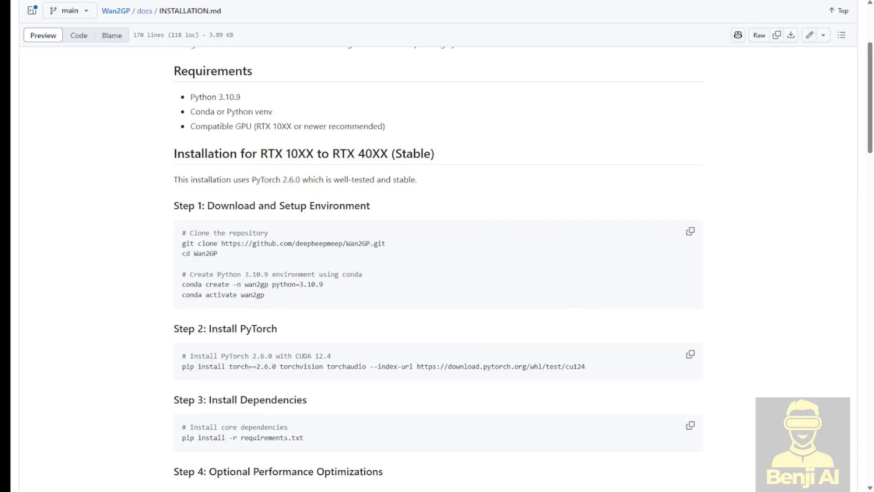
pyautogui.scroll(-3)
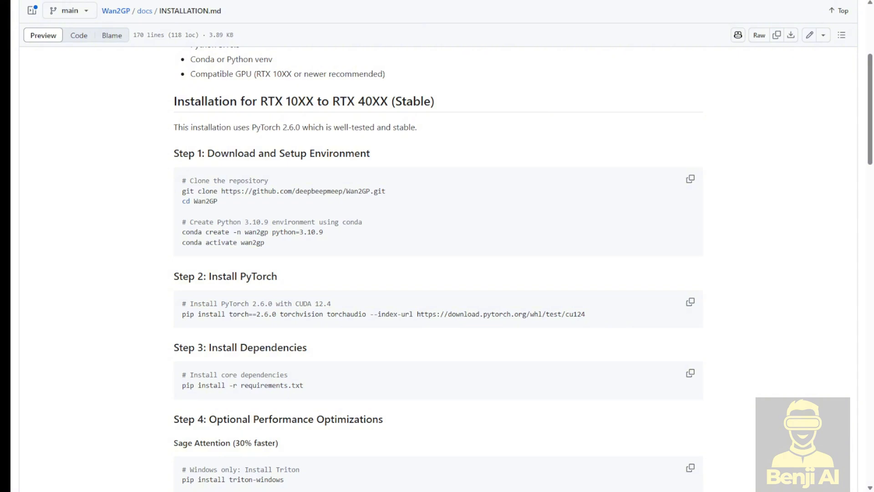
pyautogui.moveTo(225, 276)
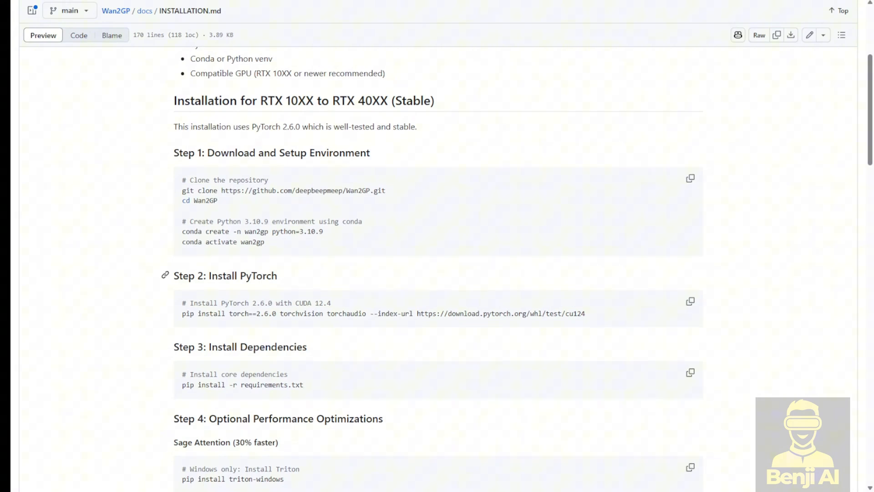
pyautogui.scroll(-3)
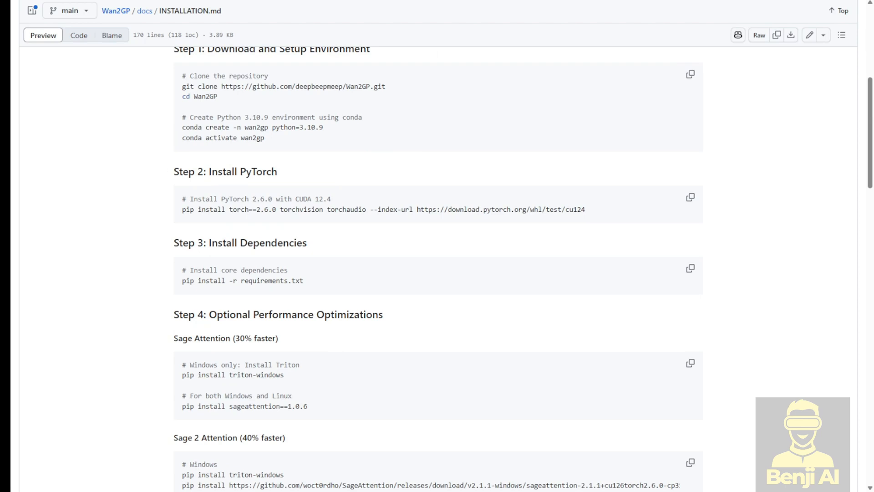
pyautogui.scroll(3)
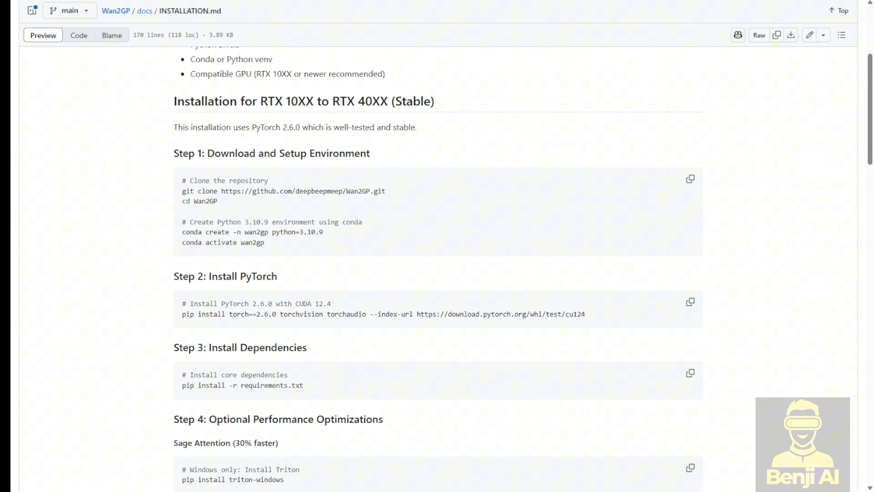
pyautogui.scroll(3)
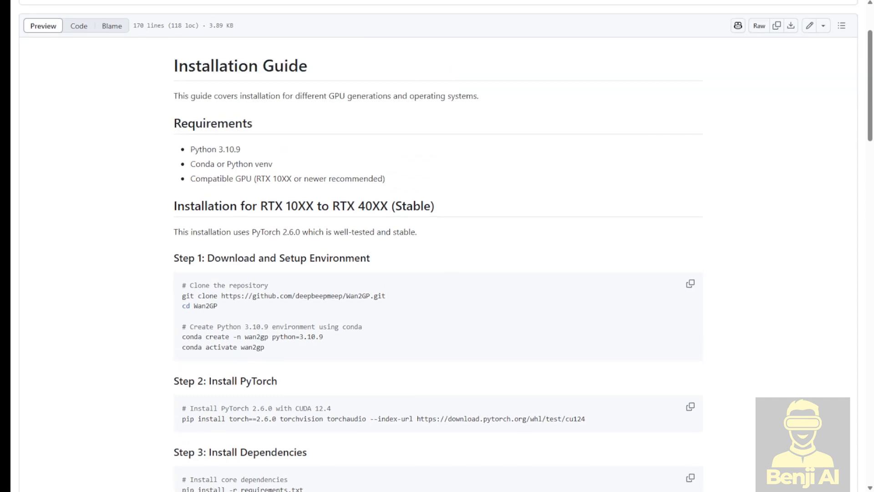
# - Review the beta RTX 50XX installation steps with PyTorch 2.7.0
pyautogui.scroll(-3)
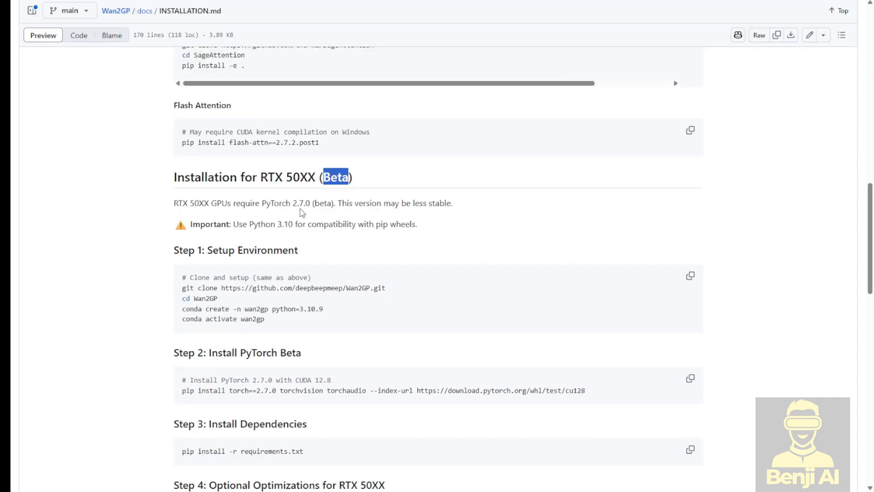
pyautogui.moveTo(602, 408)
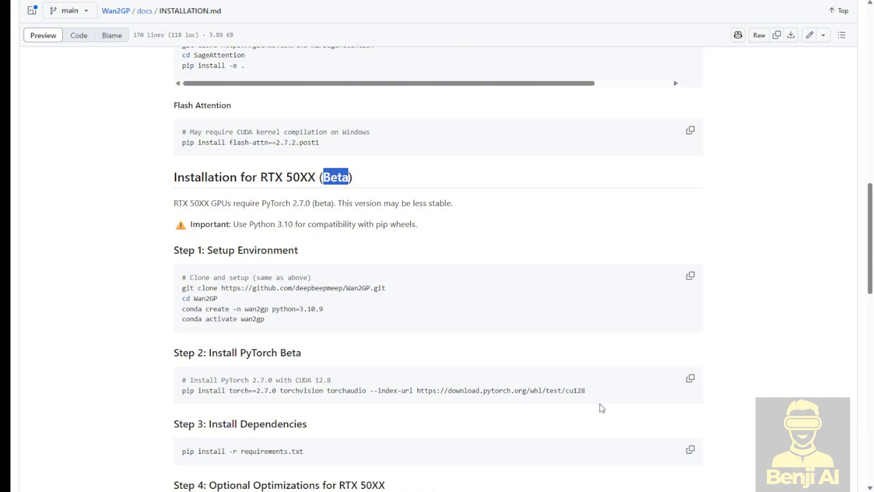
pyautogui.scroll(-3)
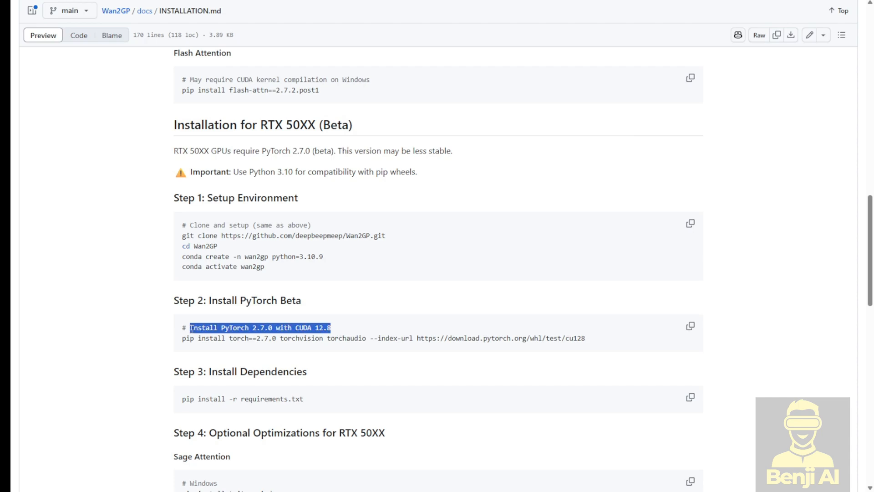
pyautogui.scroll(-3)
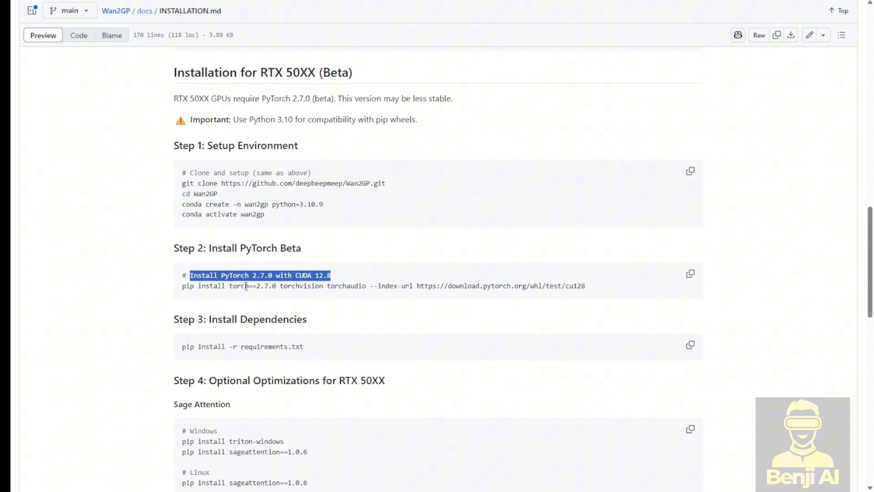
pyautogui.scroll(3)
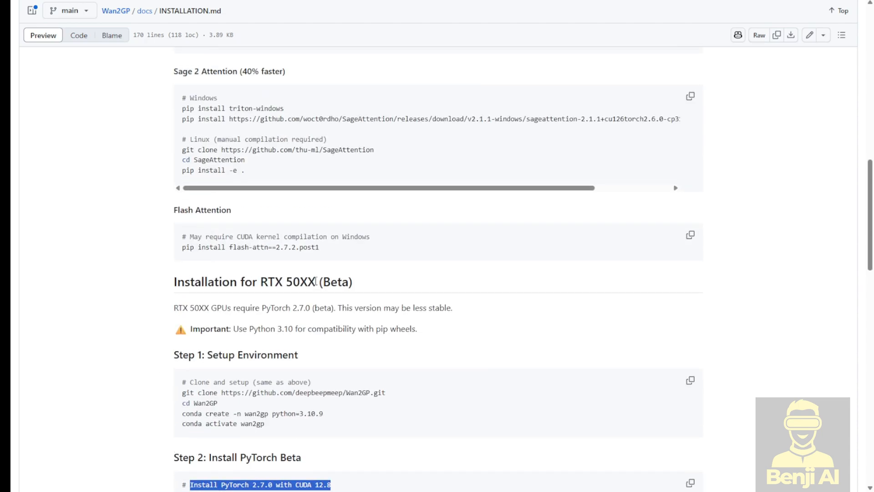
pyautogui.scroll(3)
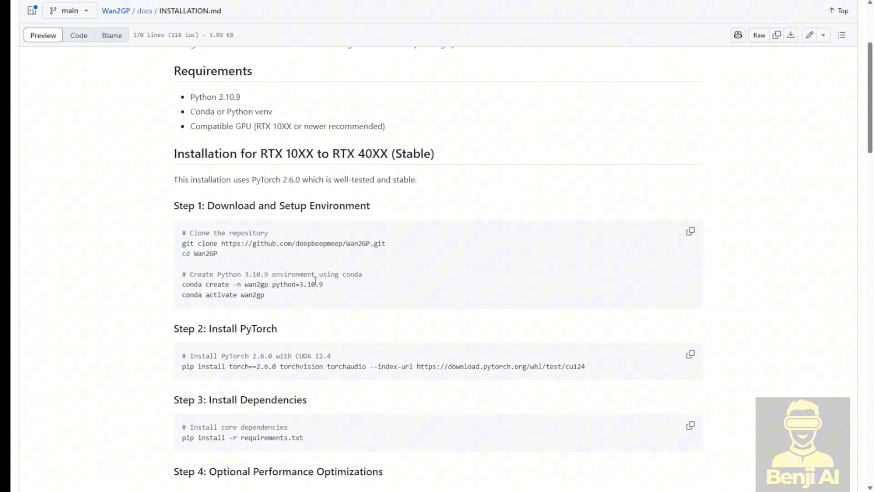
pyautogui.moveTo(161, 161)
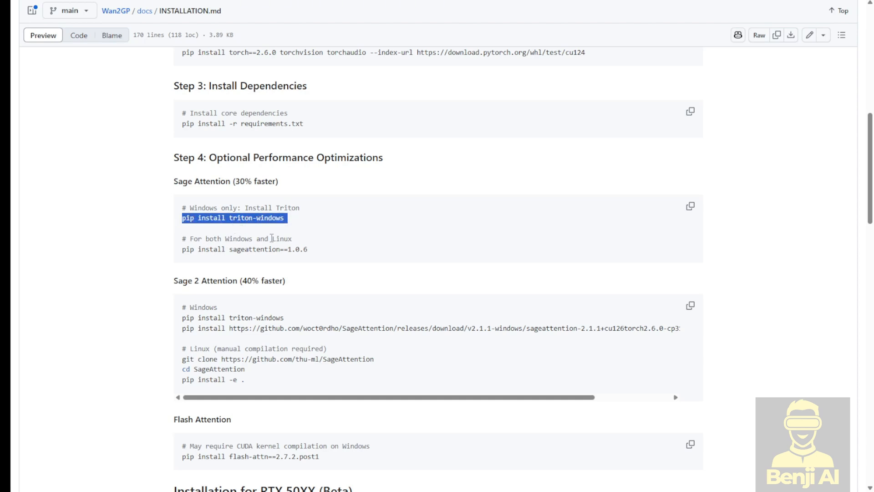
pyautogui.moveTo(307, 251)
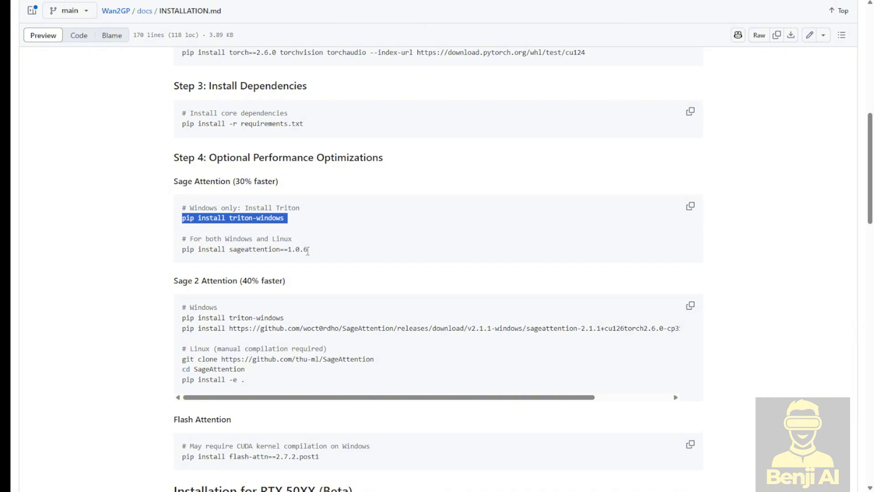
# - Highlight 'sageattention' in Step 4's optional Sage Attention pip command
pyautogui.doubleClick(255, 249)
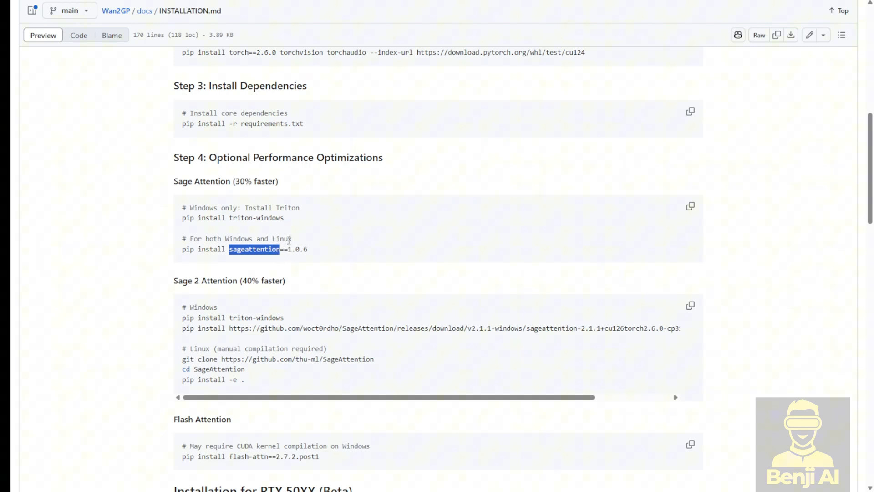
pyautogui.moveTo(342, 207)
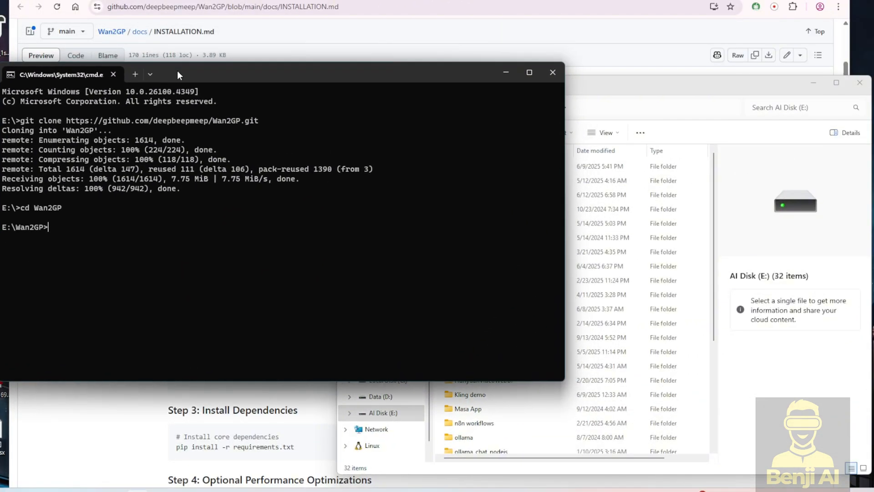
pyautogui.moveTo(123, 240)
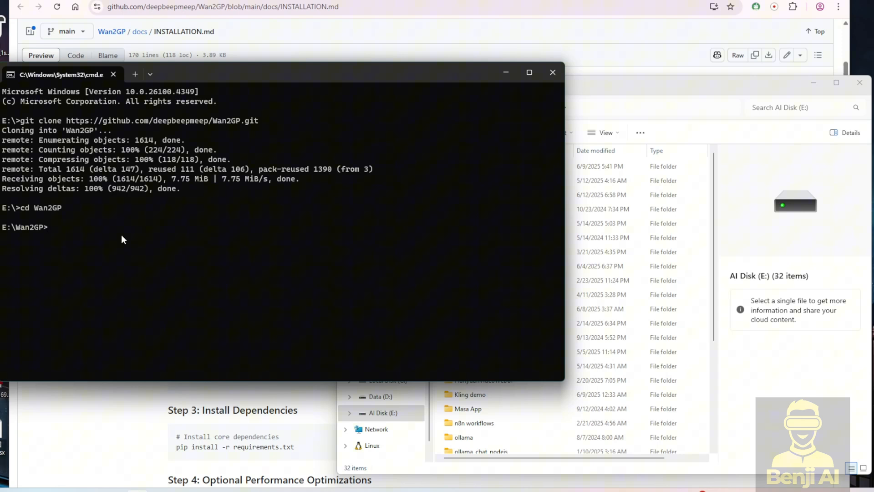
pyautogui.moveTo(93, 341)
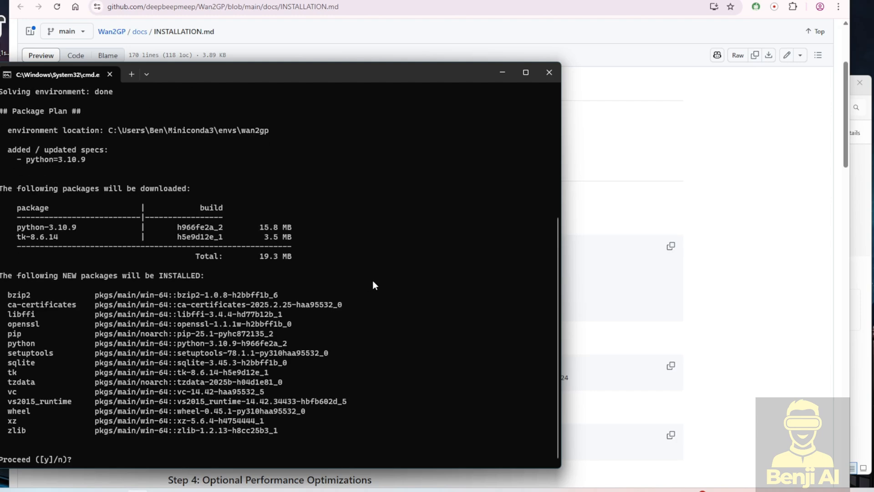
# - Confirm 'y' to create the wan2gp conda environment with Python 3.10.9
pyautogui.write('y')
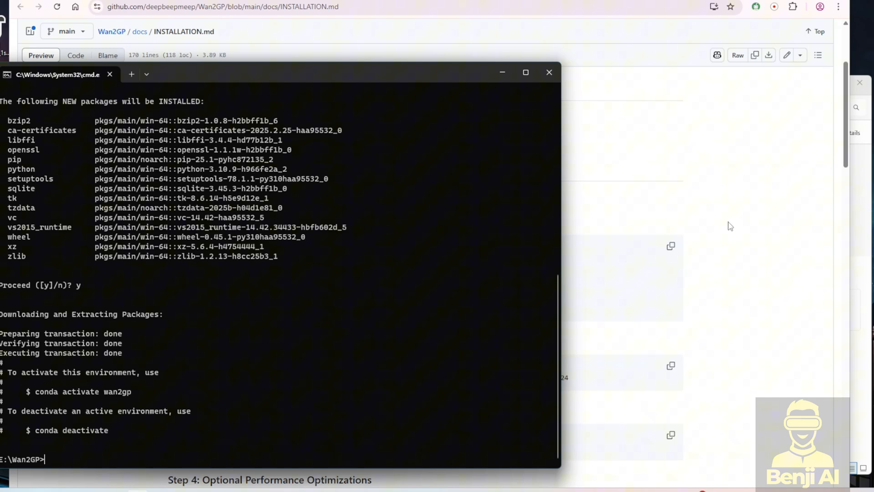
pyautogui.doubleClick(82, 391)
pyautogui.write('conda activate wan2gp')
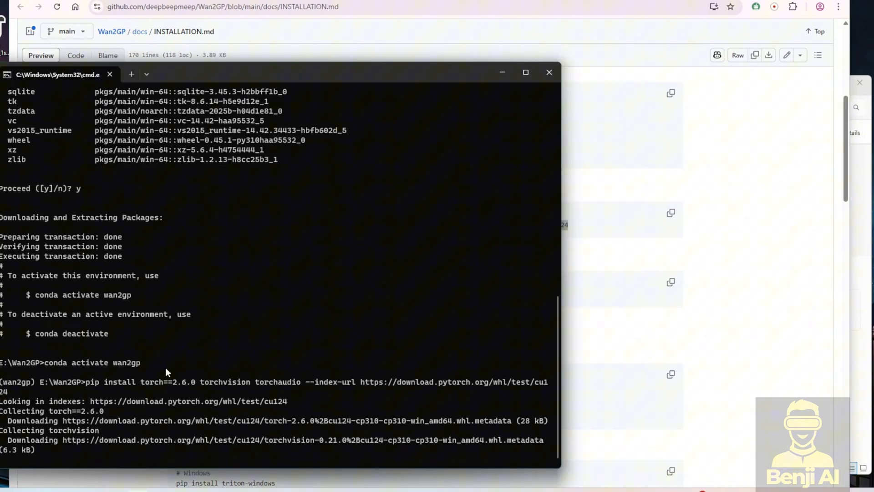
# - Confirm torch 2.6.0 installed, then enter 'pip install -r requirements.txt'
pyautogui.scroll(-3)
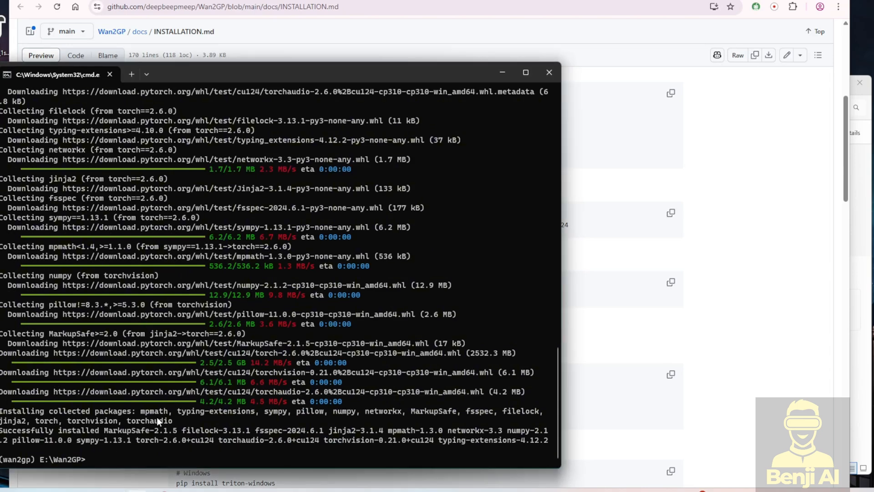
pyautogui.write('pip install -r requirements.txt.')
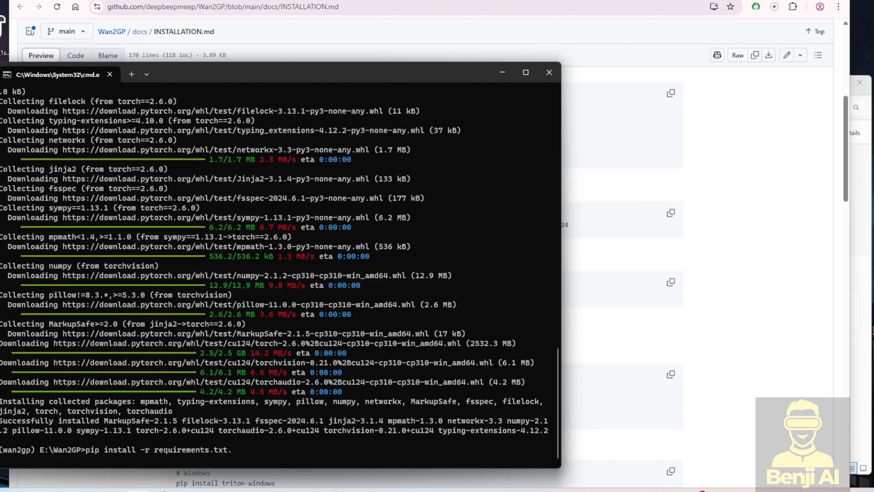
# - Follow the requirements.txt install output through triton-windows 3.3.1 and the SageAttention download
pyautogui.scroll(-3)
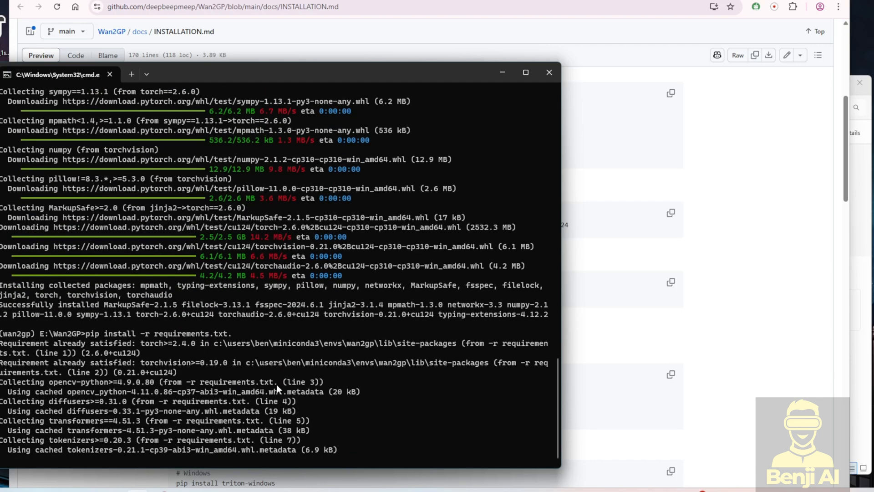
pyautogui.scroll(-3)
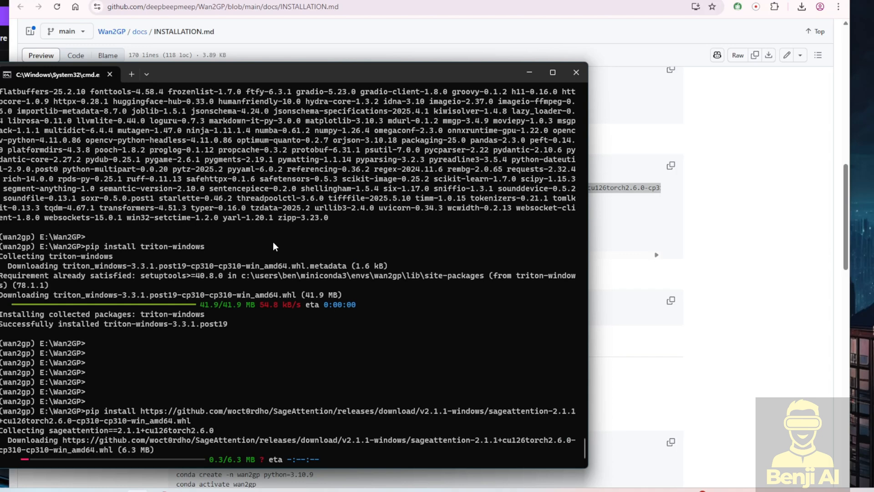
pyautogui.moveTo(148, 470)
pyautogui.write('python wgp.py')
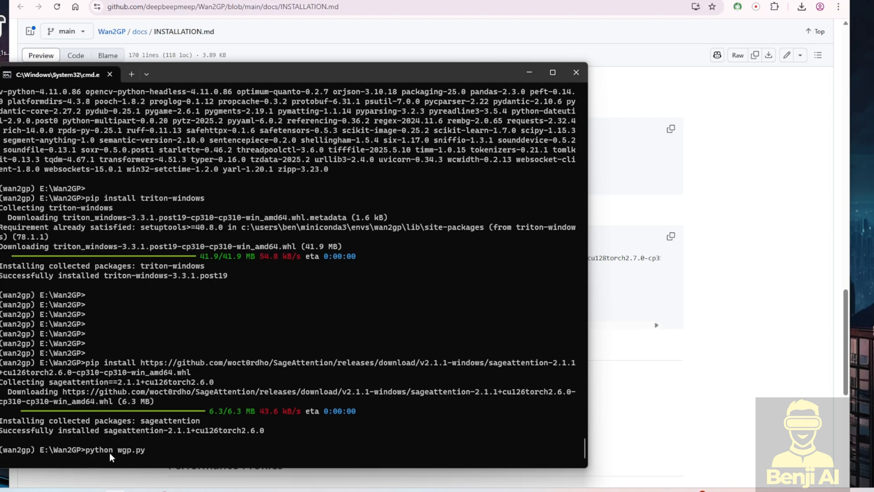
pyautogui.moveTo(216, 462)
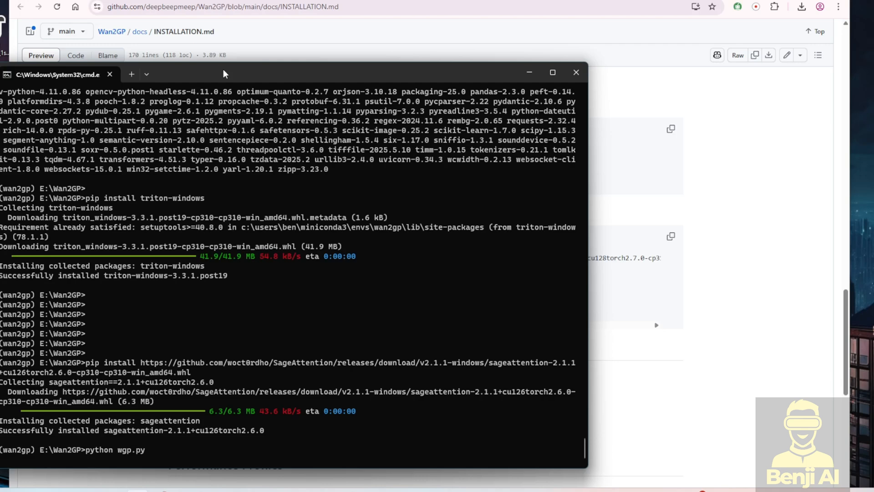
pyautogui.moveTo(520, 323)
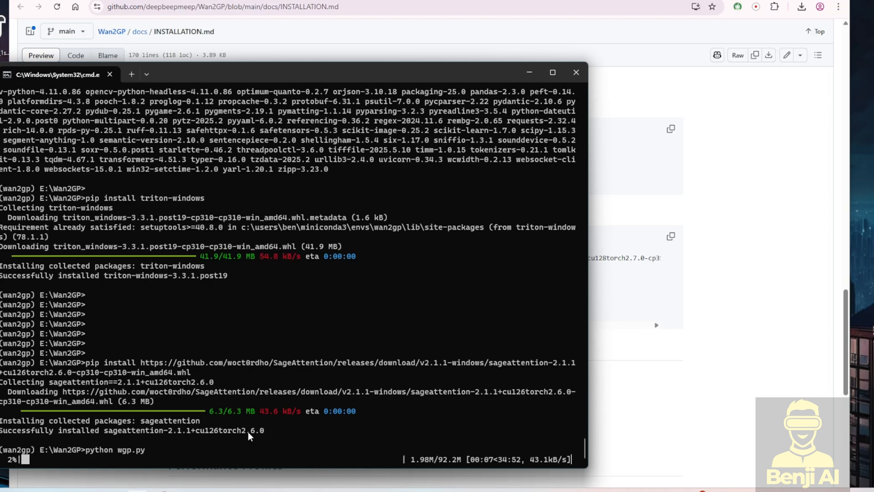
pyautogui.moveTo(384, 467)
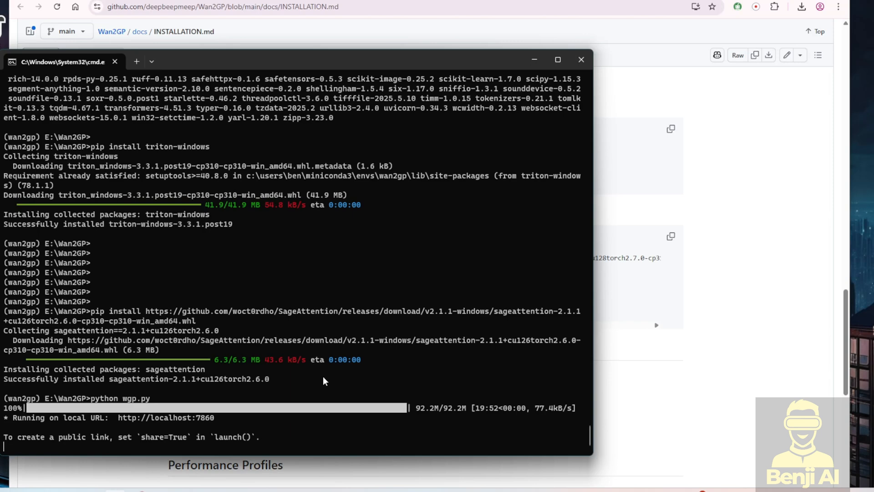
pyautogui.moveTo(148, 323)
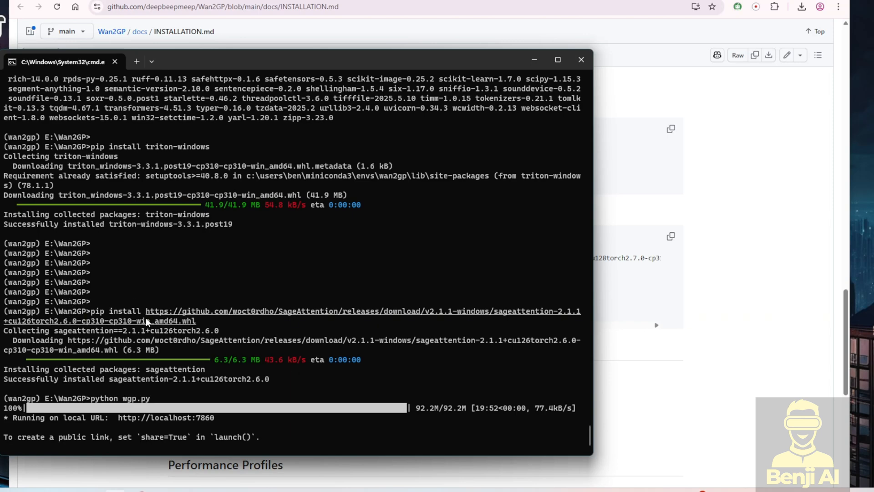
pyautogui.moveTo(224, 366)
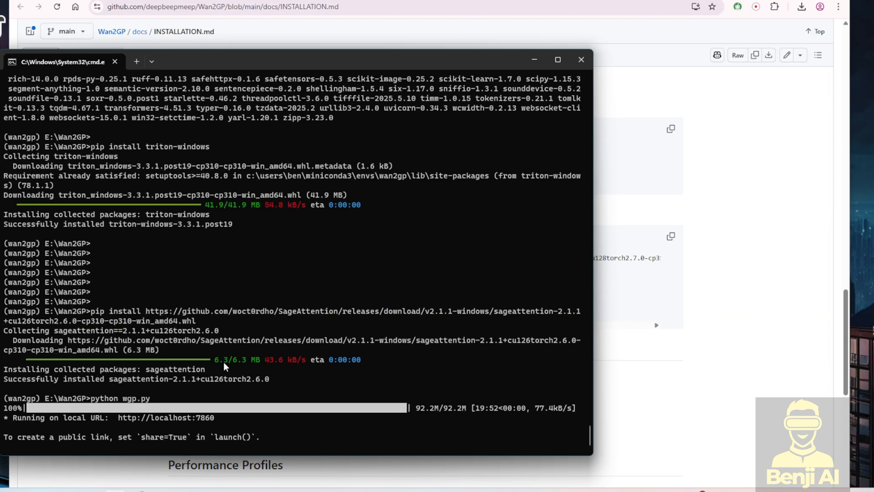
pyautogui.moveTo(303, 389)
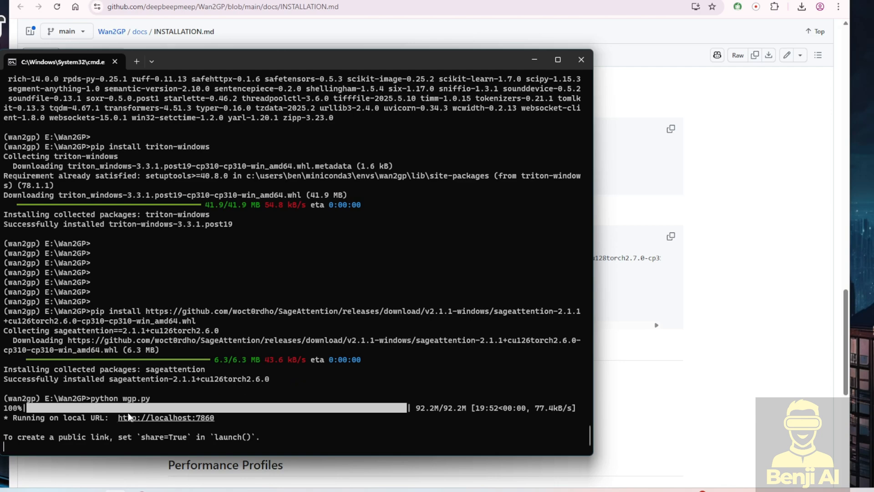
pyautogui.click(165, 417)
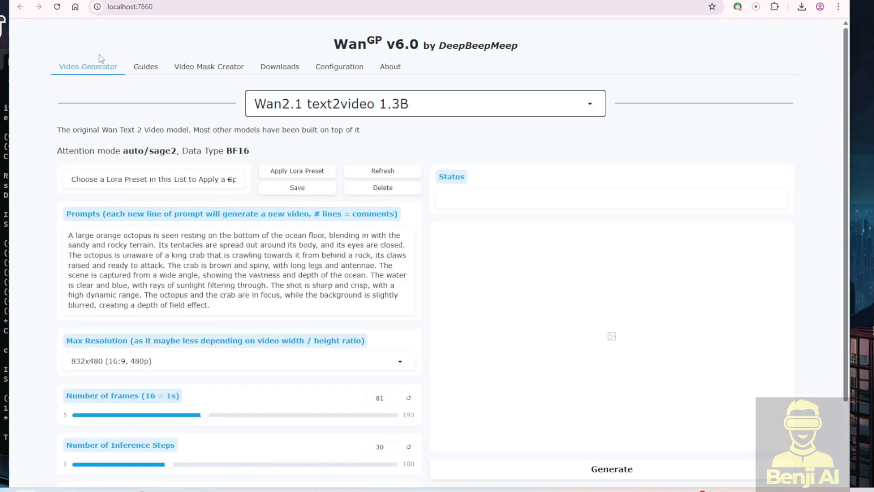
pyautogui.moveTo(226, 18)
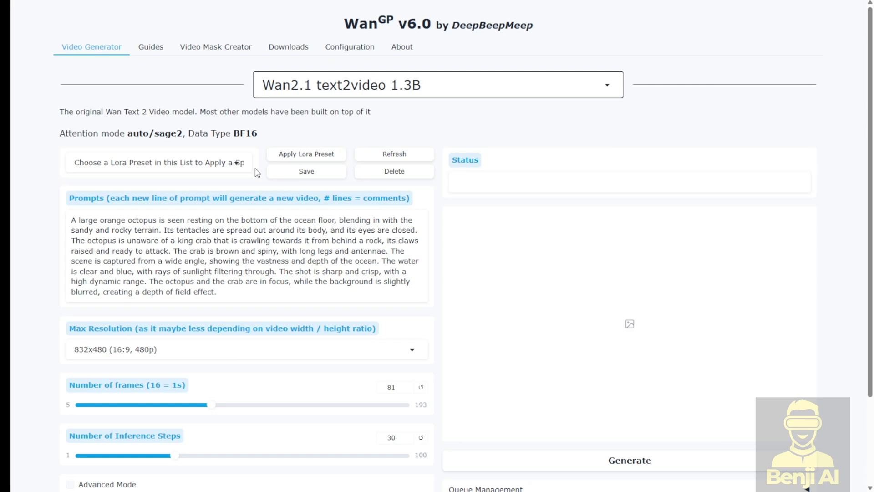
pyautogui.moveTo(272, 127)
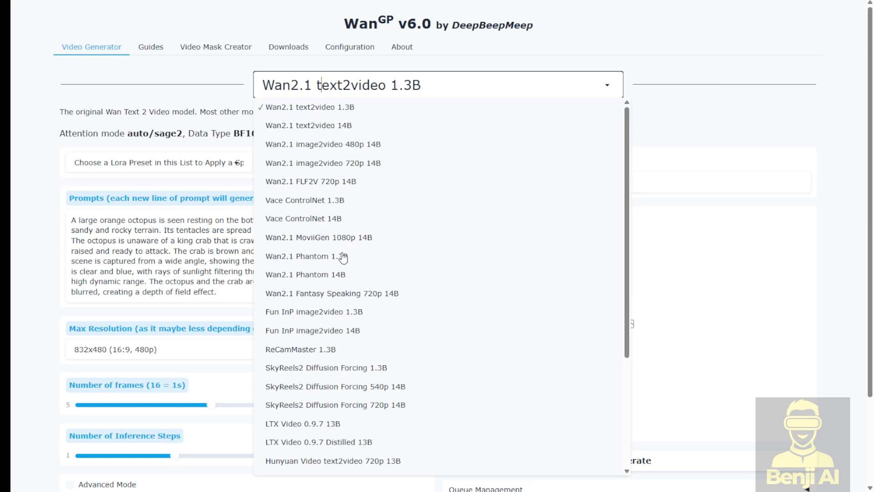
pyautogui.moveTo(344, 210)
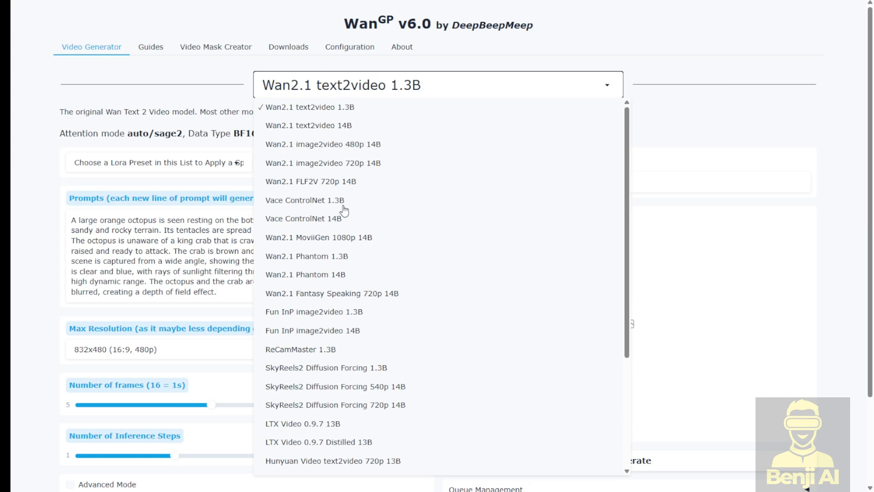
pyautogui.moveTo(331, 350)
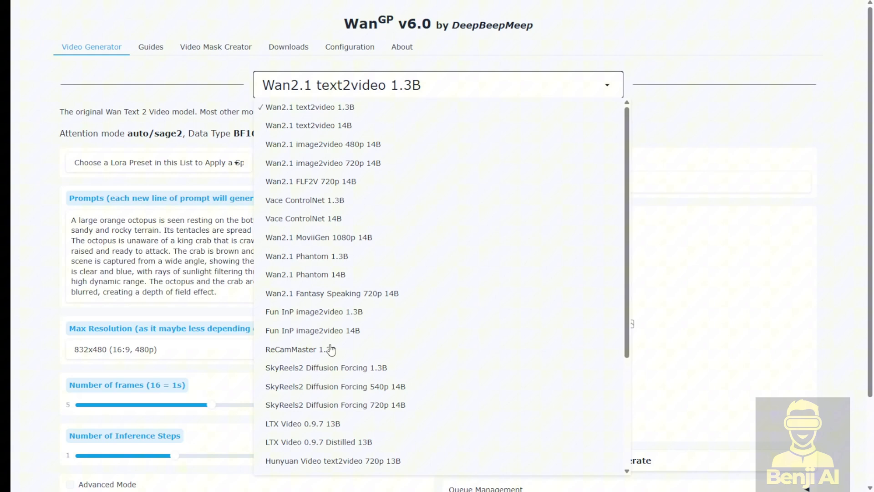
# - Scroll the model list down to the Hunyuan Video models
pyautogui.scroll(-3)
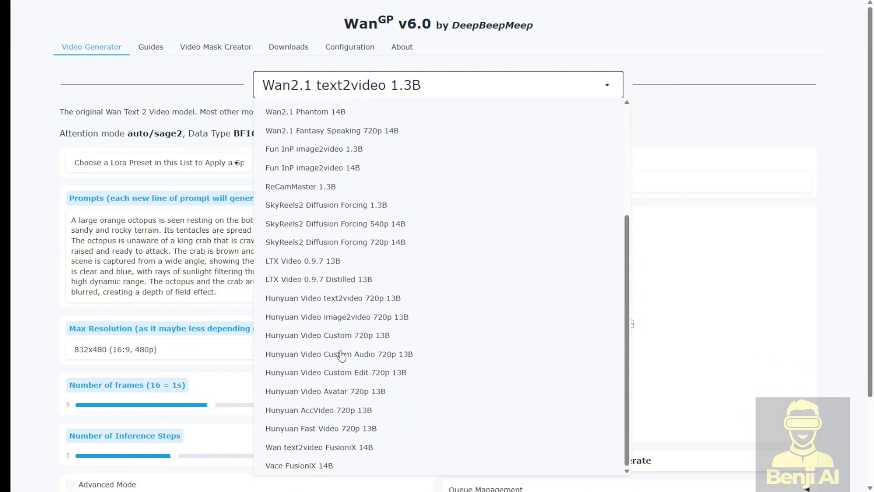
pyautogui.moveTo(348, 396)
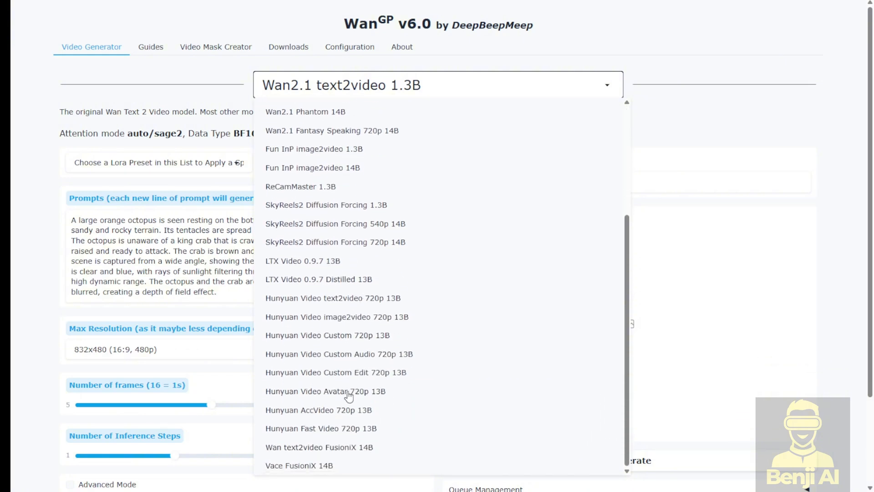
# - Select Hunyuan Video Avatar 720p 13B as the model
pyautogui.click(326, 391)
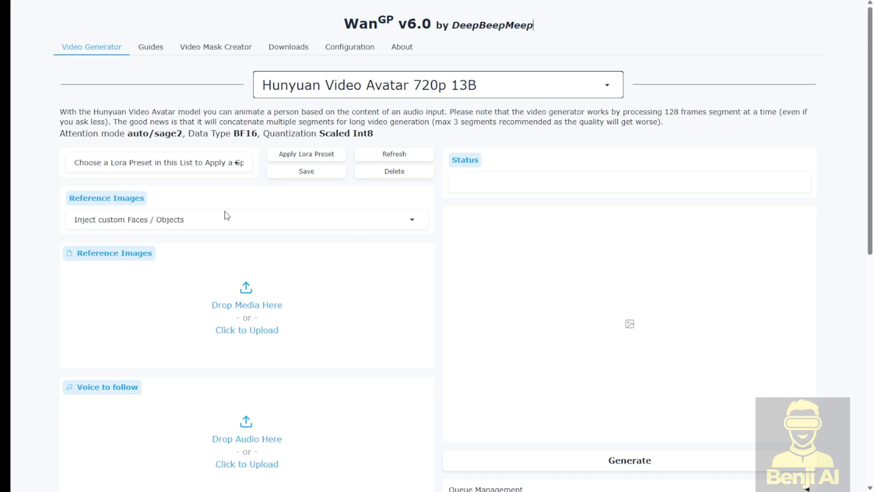
pyautogui.moveTo(184, 162)
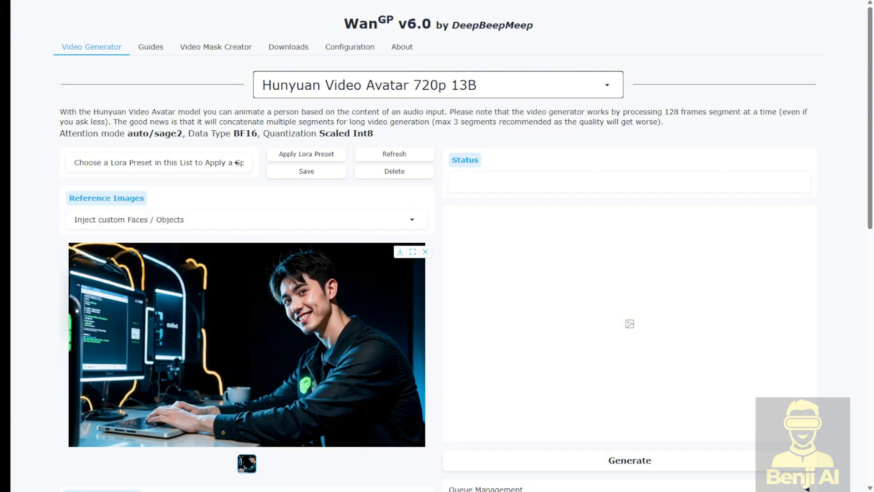
# - Scroll down to the prompt box and select the example prompt to replace it
pyautogui.scroll(-3)
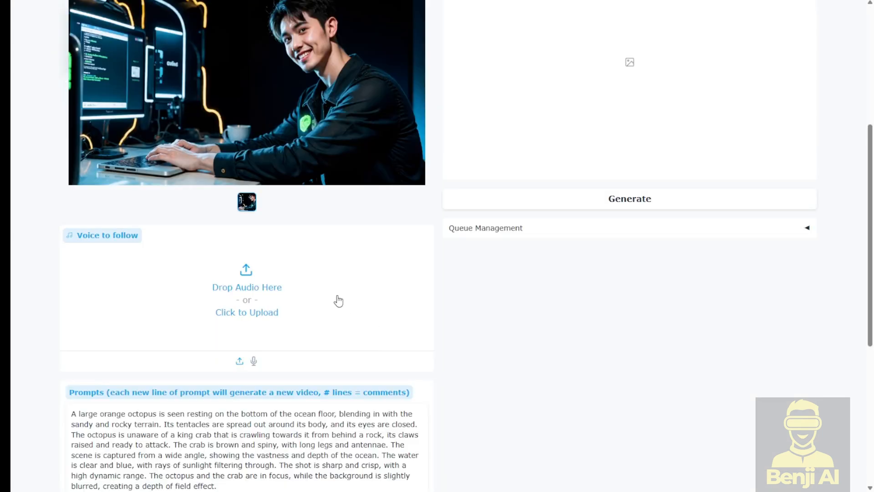
pyautogui.moveTo(294, 303)
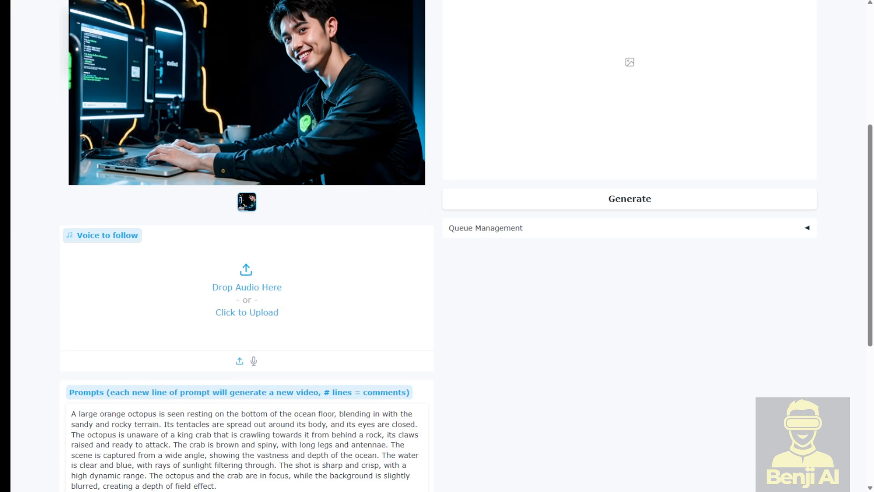
pyautogui.scroll(-3)
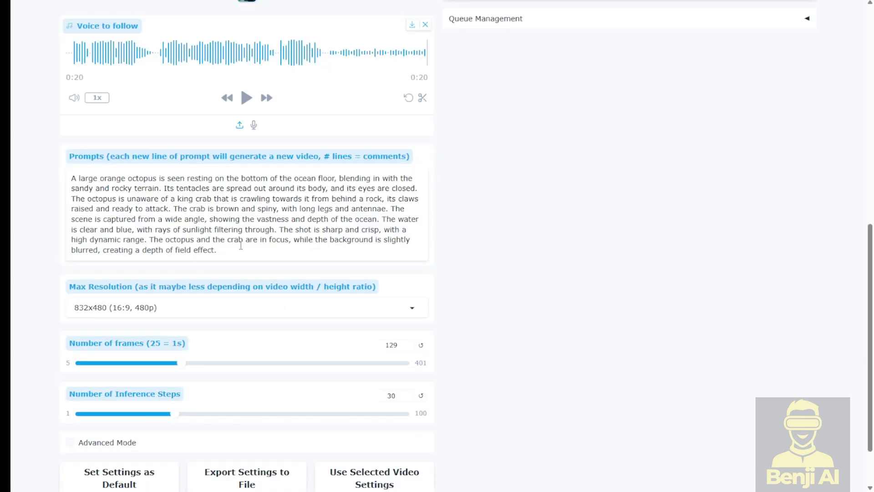
pyautogui.tripleClick(240, 213)
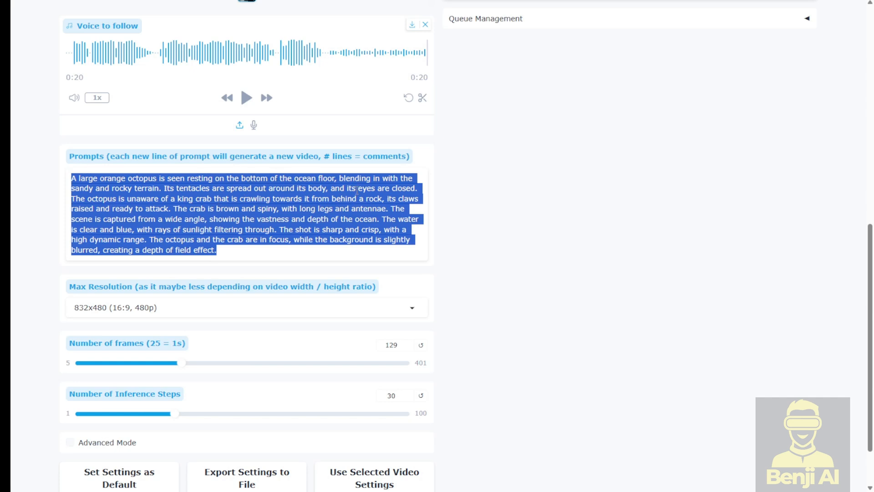
pyautogui.moveTo(426, 189)
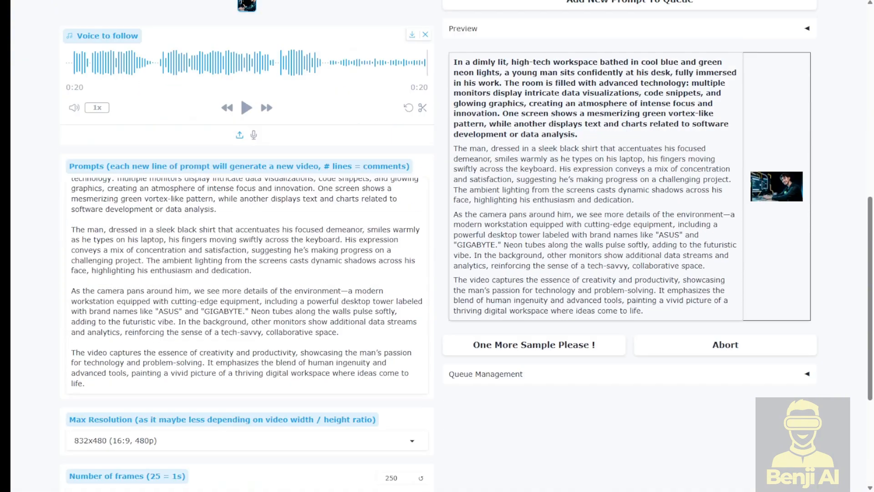
pyautogui.scroll(-3)
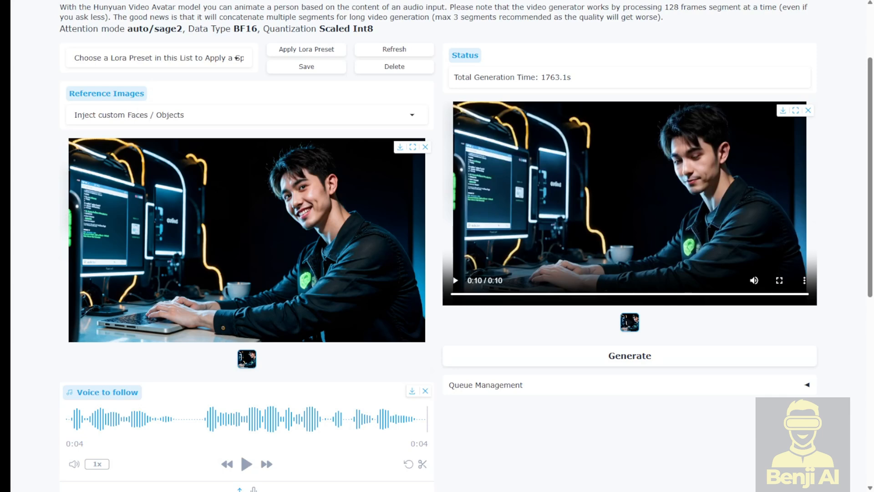
pyautogui.moveTo(450, 231)
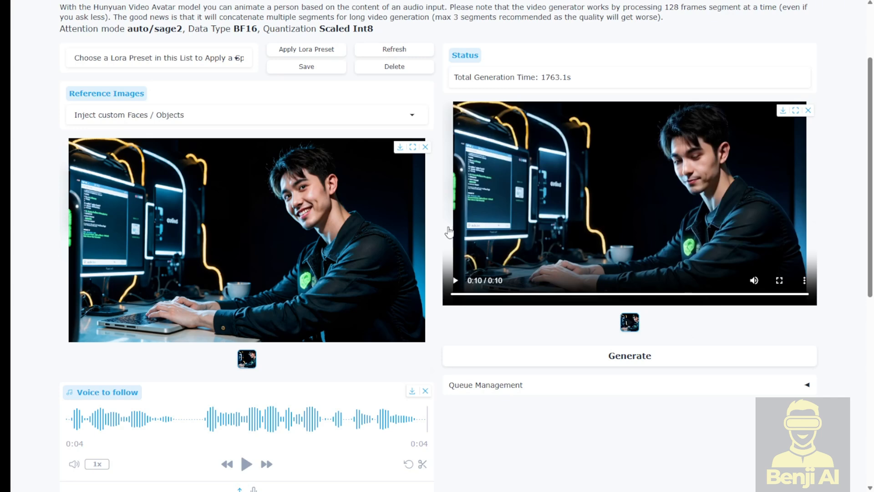
pyautogui.moveTo(491, 261)
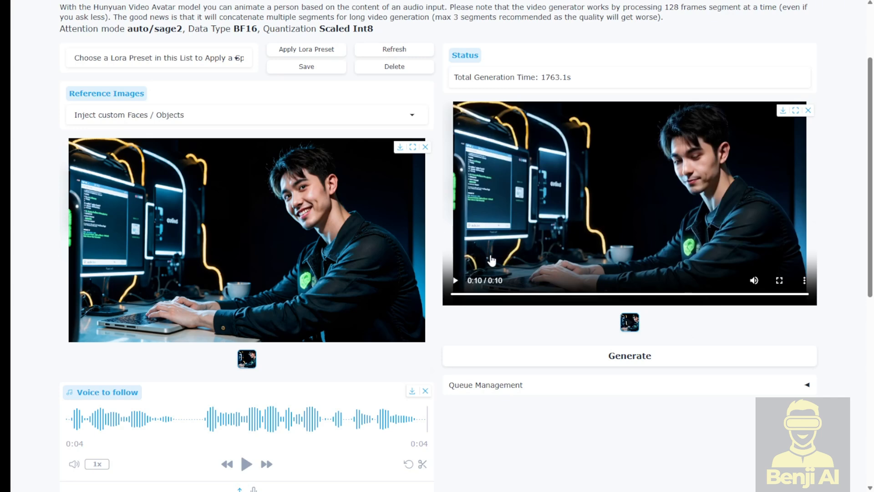
# - Play the generated 10-second talking-avatar clip in the output player
pyautogui.click(456, 280)
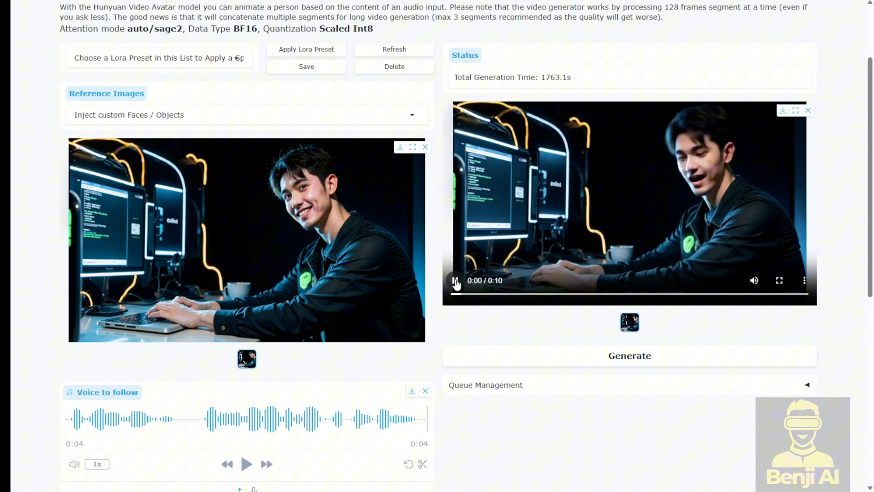
pyautogui.click(455, 281)
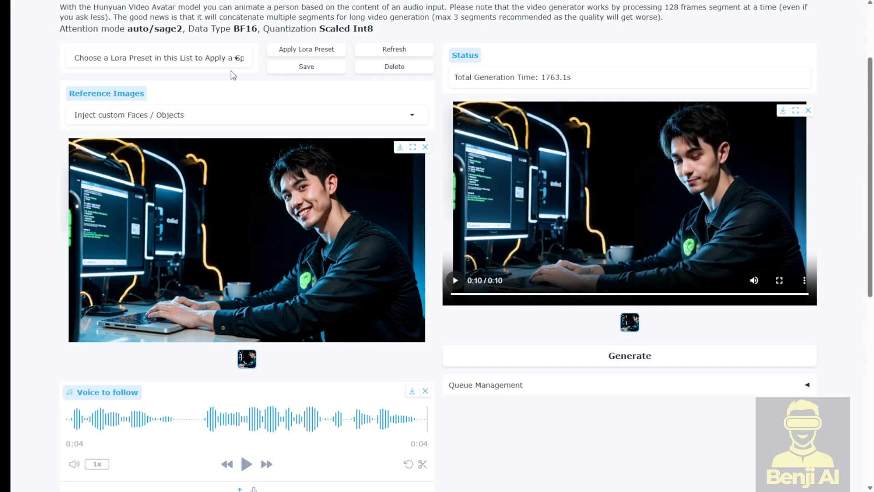
pyautogui.scroll(-3)
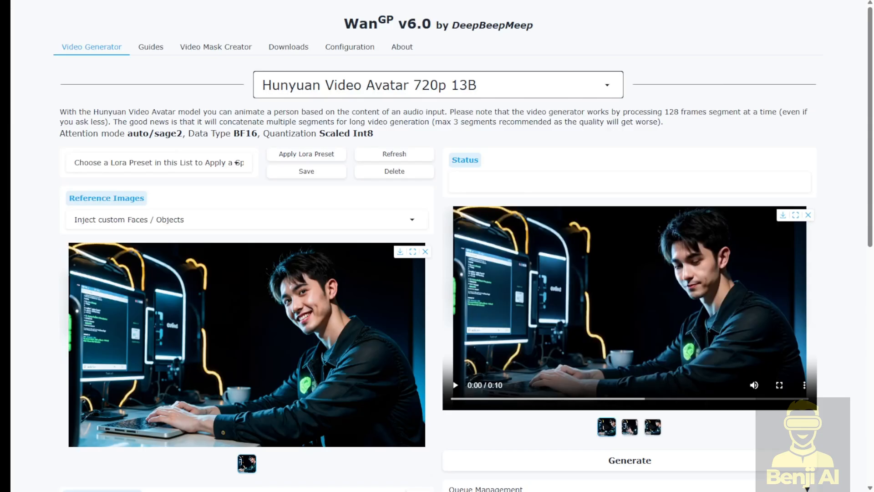
pyautogui.moveTo(151, 50)
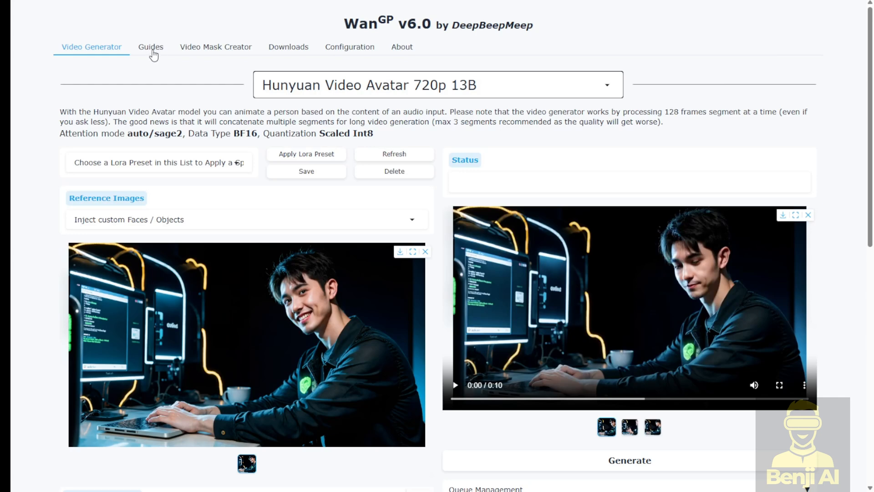
# - Read the Guides Models page down to the VRAM and use-case recommendations
pyautogui.click(151, 47)
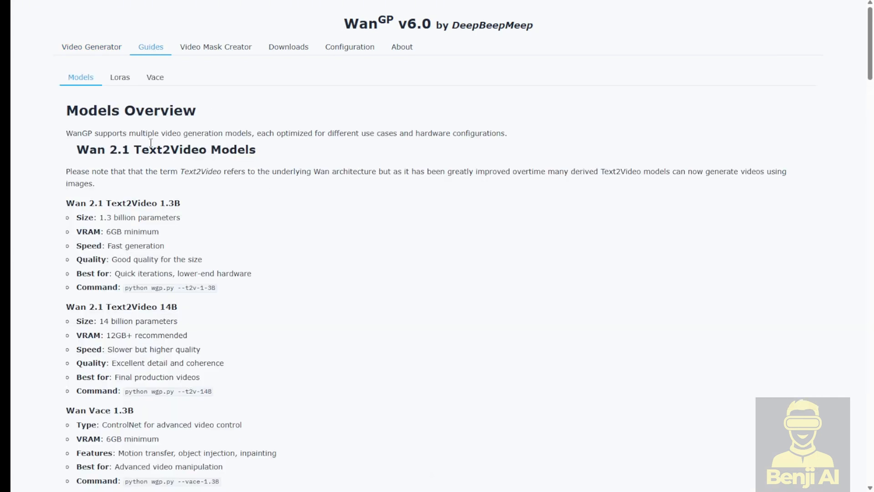
pyautogui.scroll(-3)
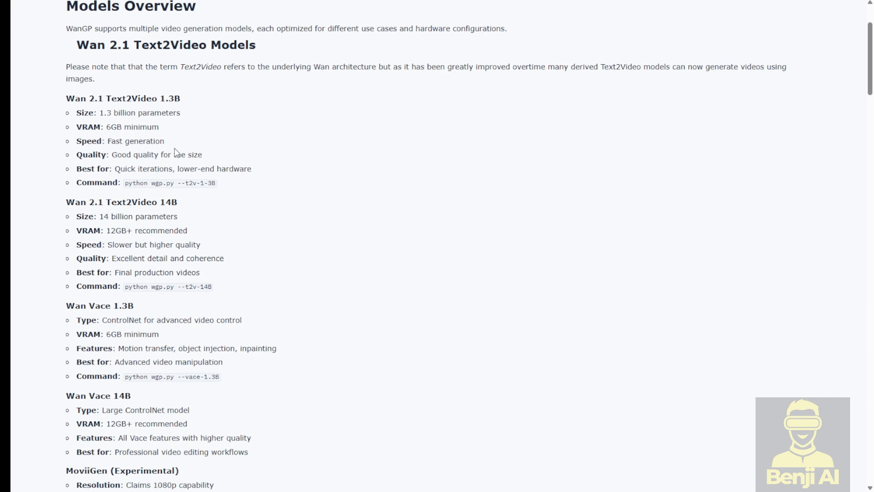
pyautogui.moveTo(157, 167)
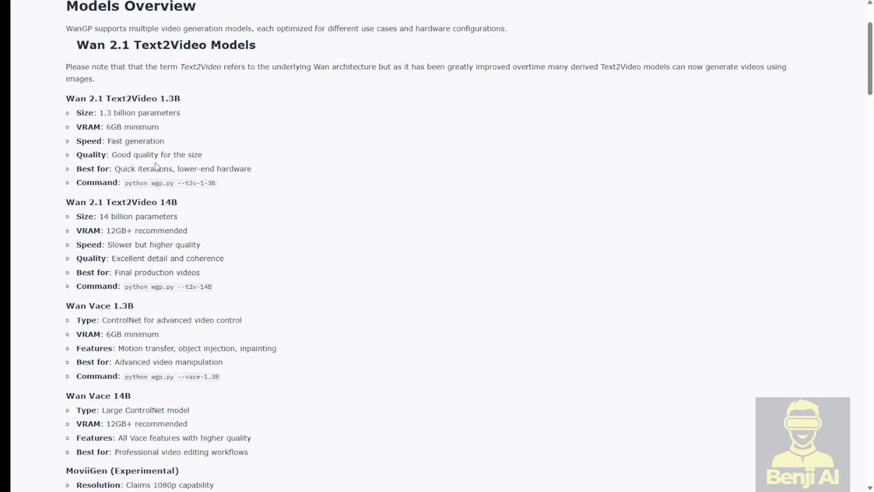
pyautogui.scroll(-3)
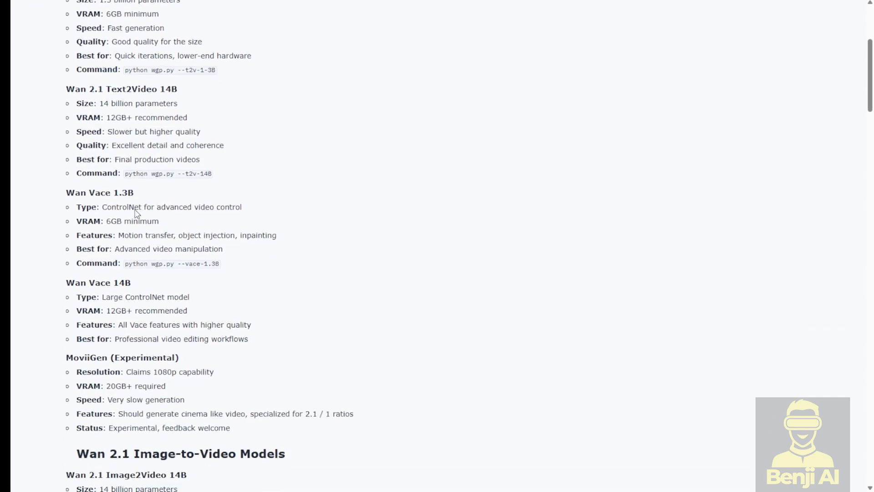
pyautogui.scroll(-3)
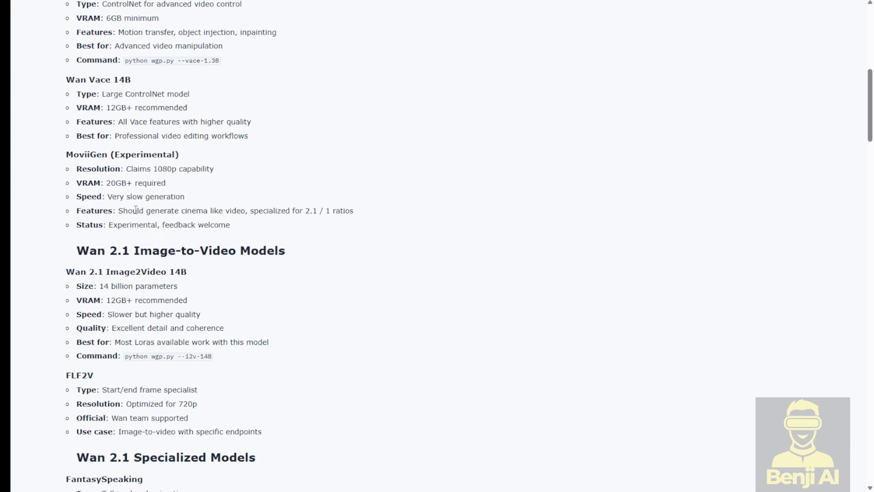
pyautogui.scroll(-3)
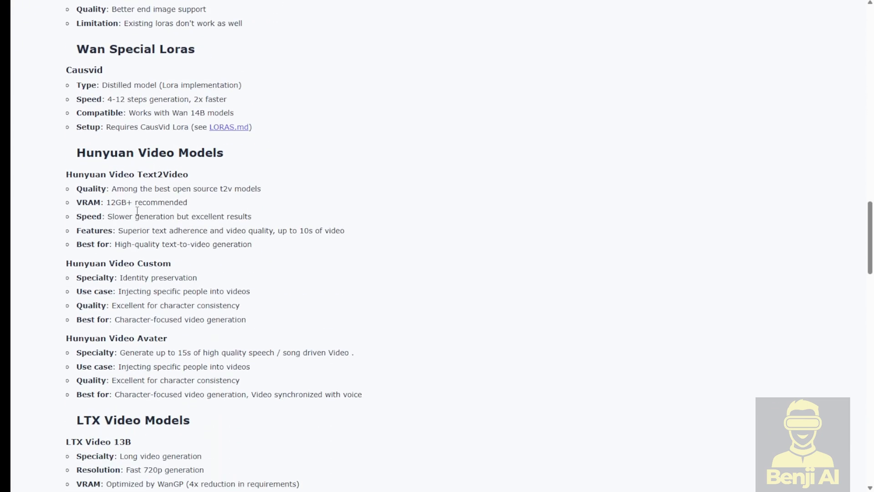
pyautogui.scroll(-3)
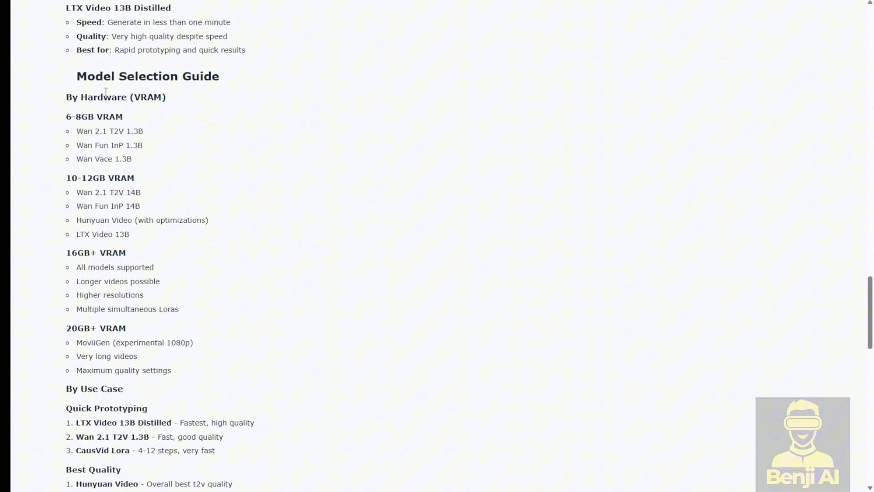
pyautogui.scroll(-3)
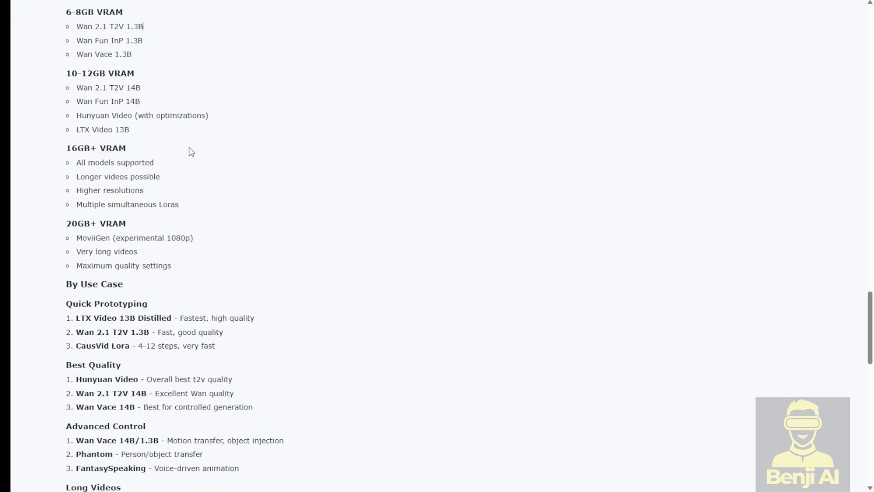
pyautogui.scroll(3)
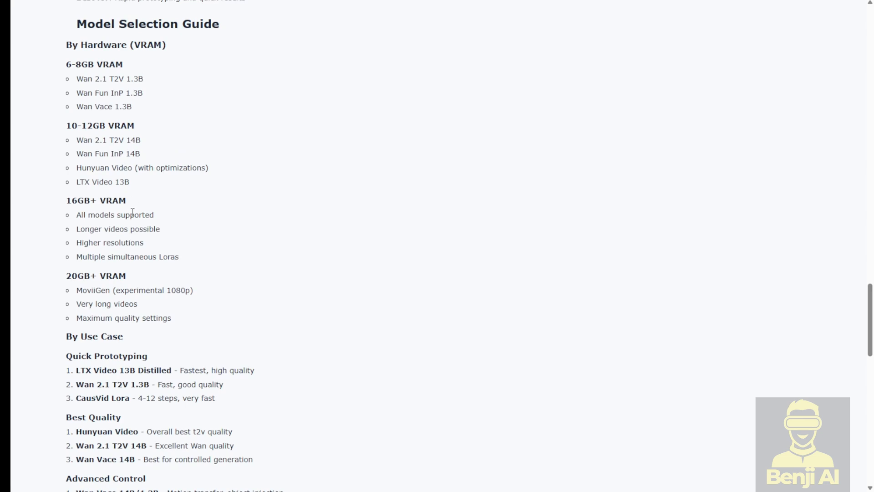
pyautogui.moveTo(159, 269)
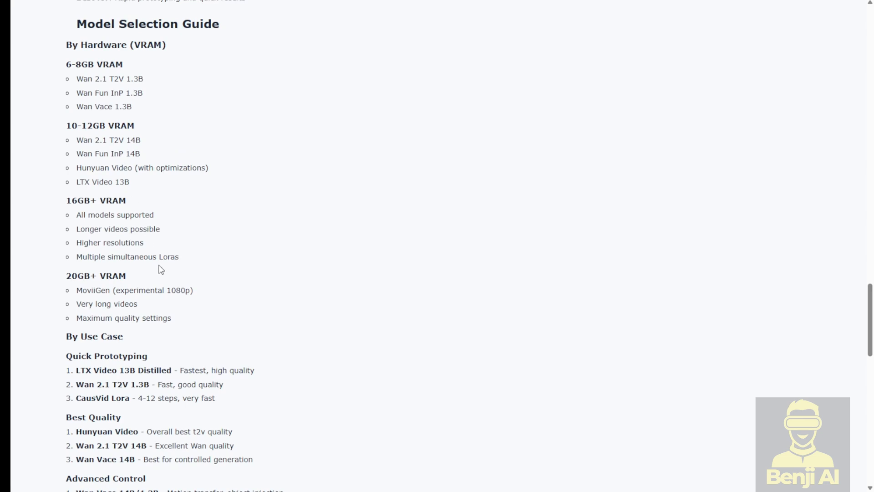
pyautogui.scroll(-3)
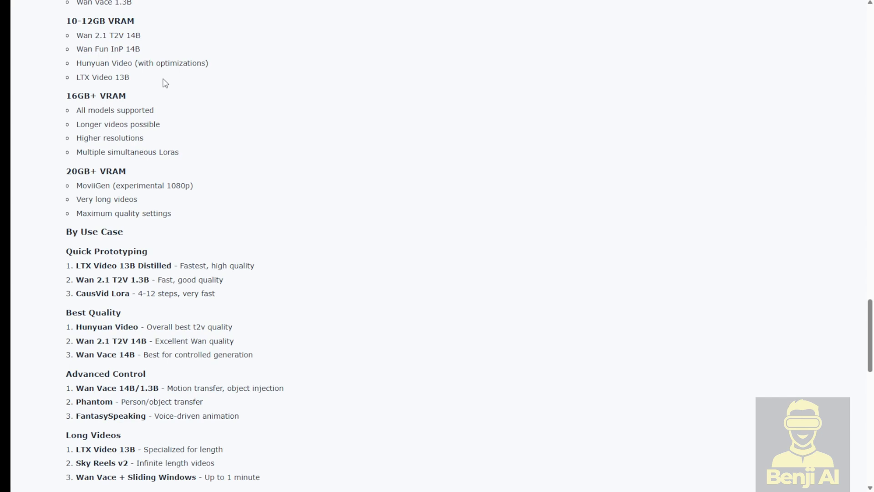
# - Review the Configuration Performance settings, leaving data type unchanged, down to Profile and preloaded VRAM
pyautogui.click(349, 47)
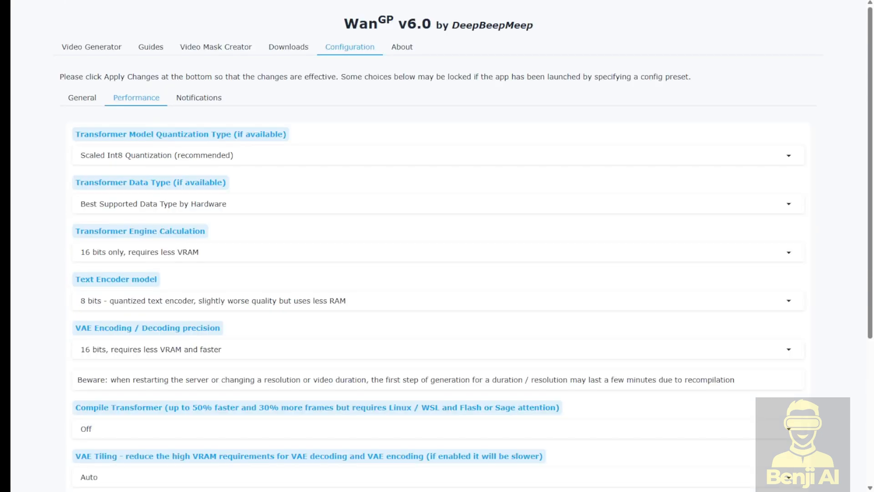
pyautogui.moveTo(340, 54)
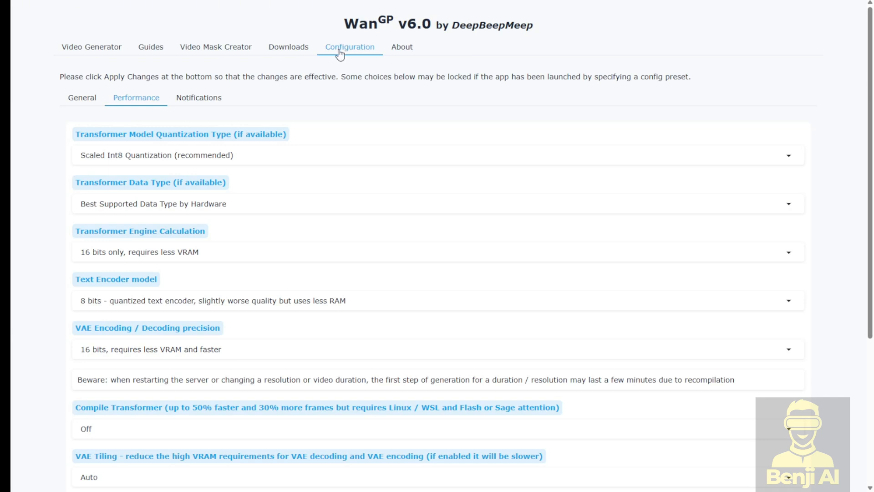
pyautogui.moveTo(136, 109)
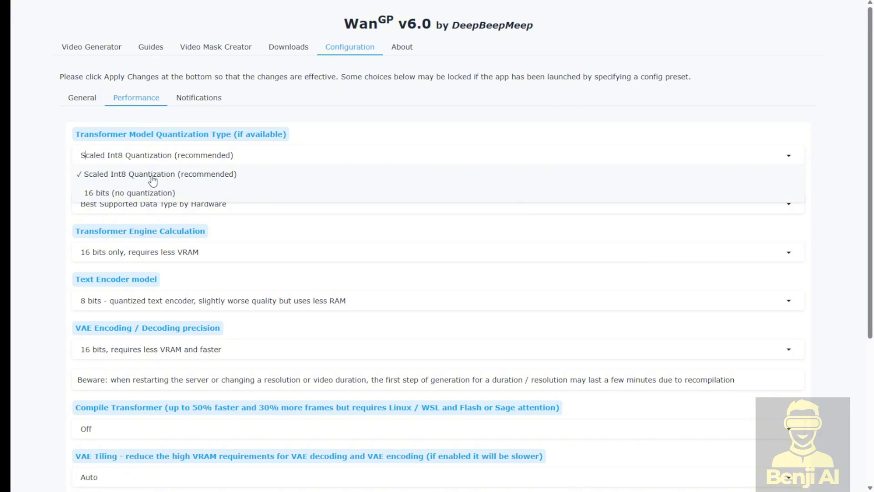
pyautogui.moveTo(209, 177)
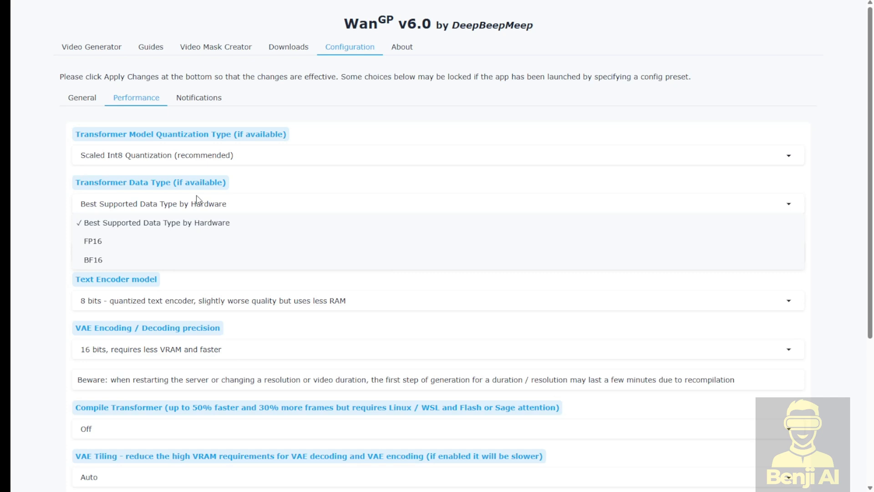
pyautogui.click(154, 221)
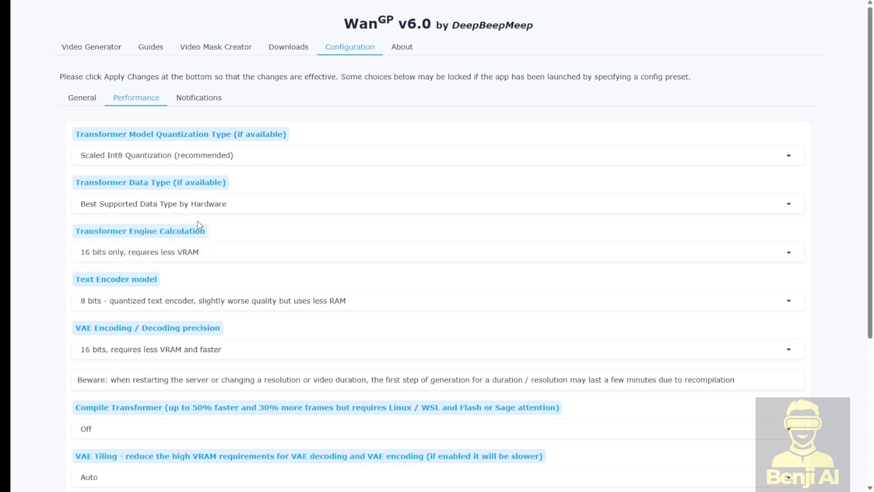
pyautogui.moveTo(211, 226)
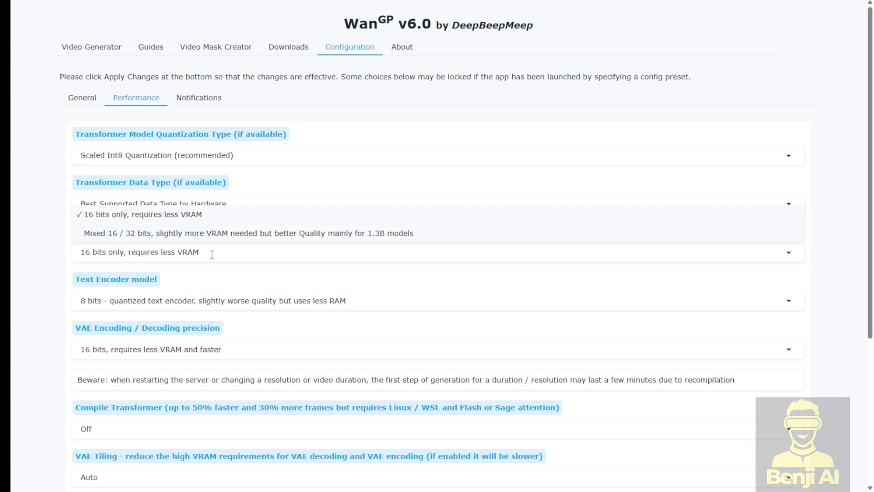
pyautogui.moveTo(67, 281)
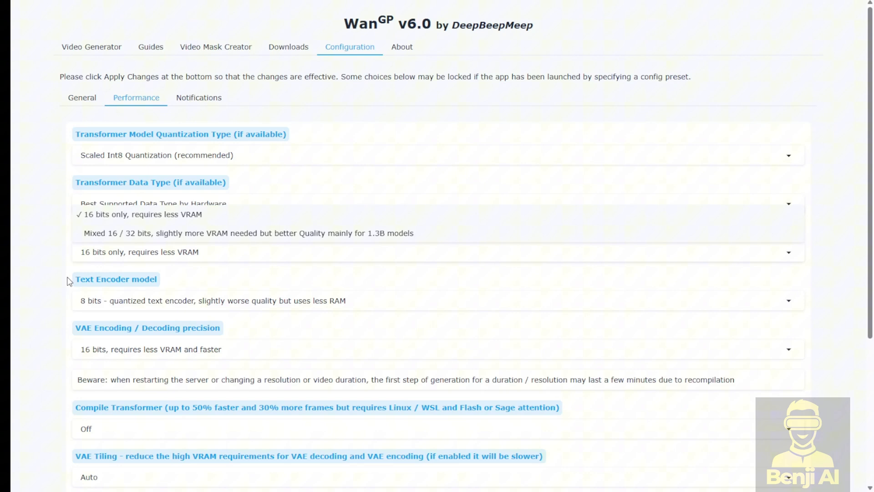
pyautogui.scroll(-3)
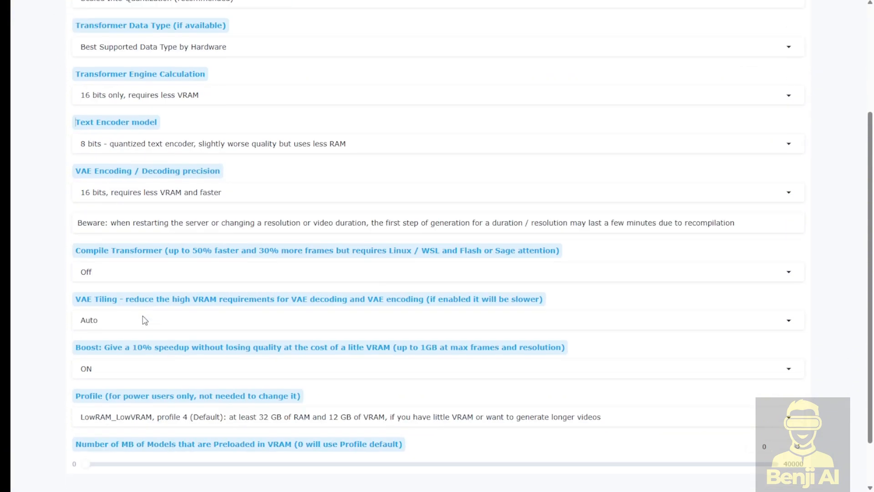
pyautogui.moveTo(121, 227)
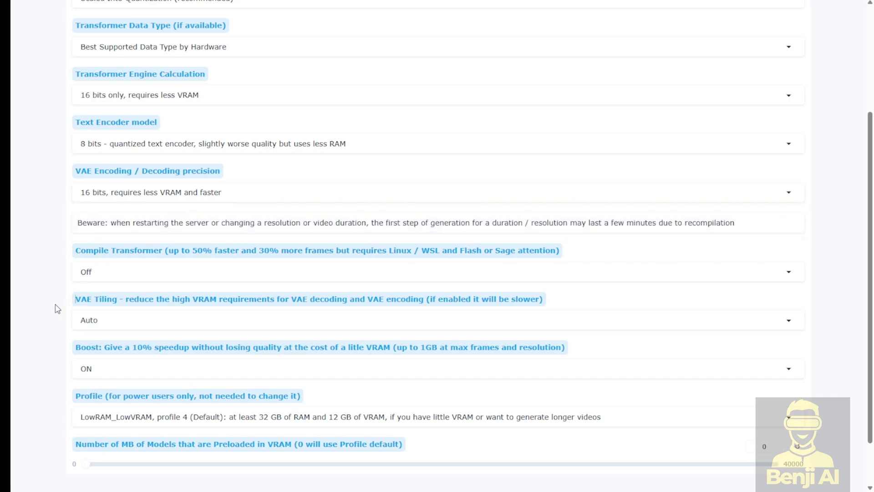
pyautogui.scroll(-3)
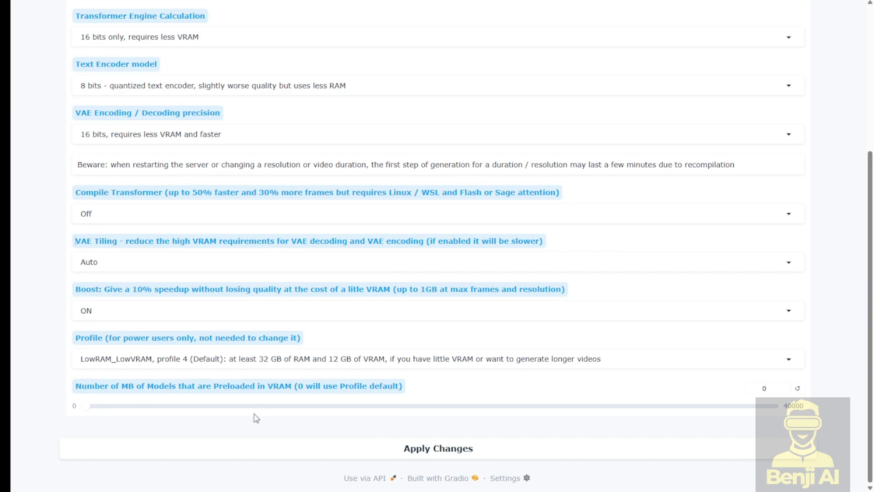